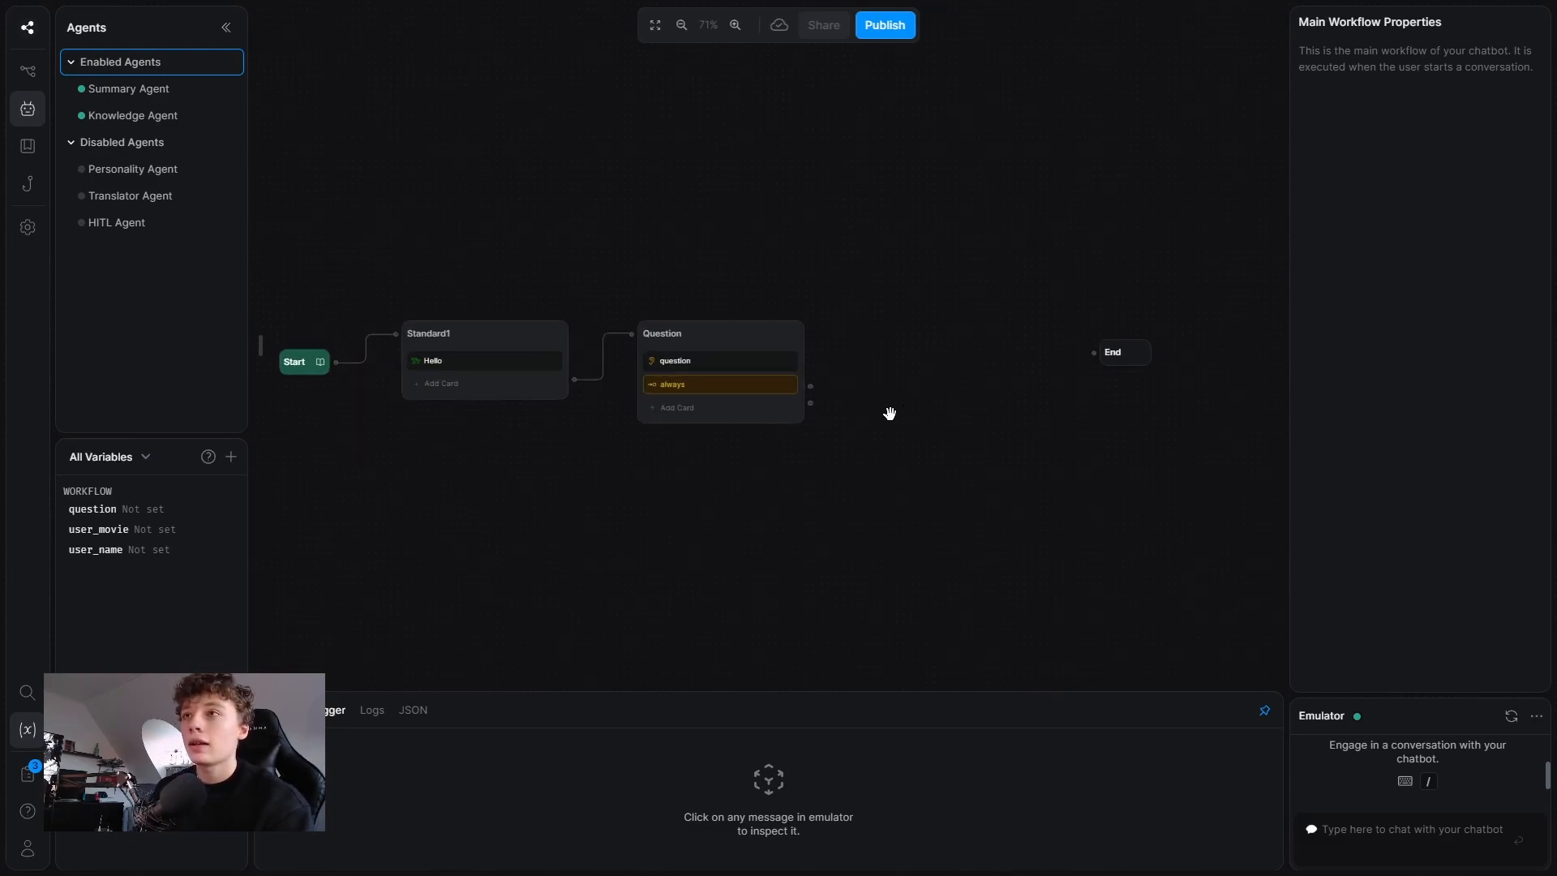
# - Add a Standard Node after the Question node and begin renaming it
pyautogui.click(720, 384)
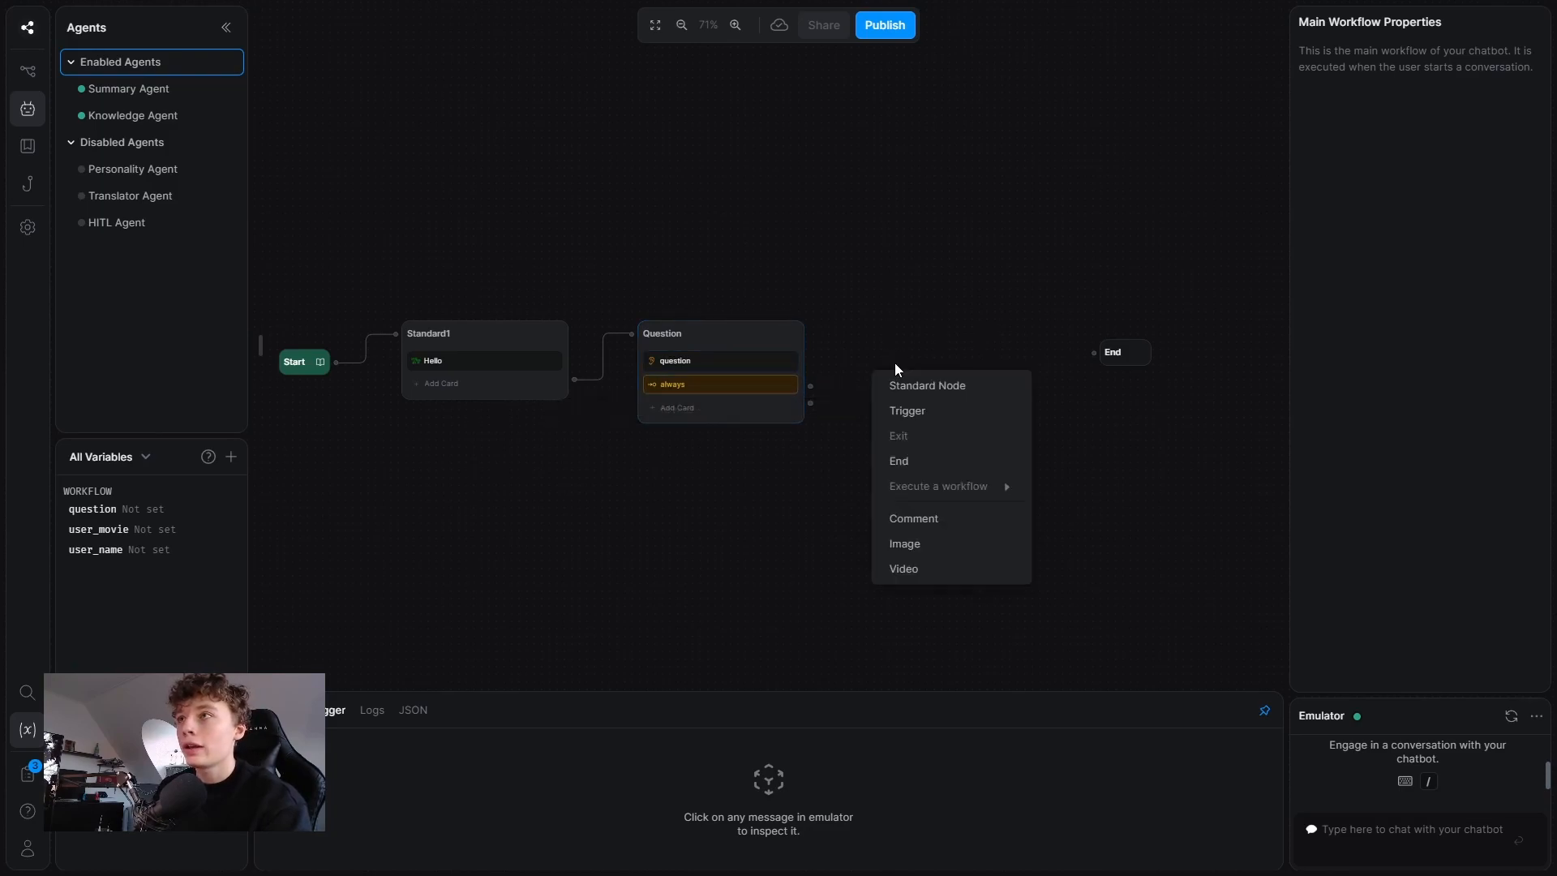
pyautogui.click(926, 385)
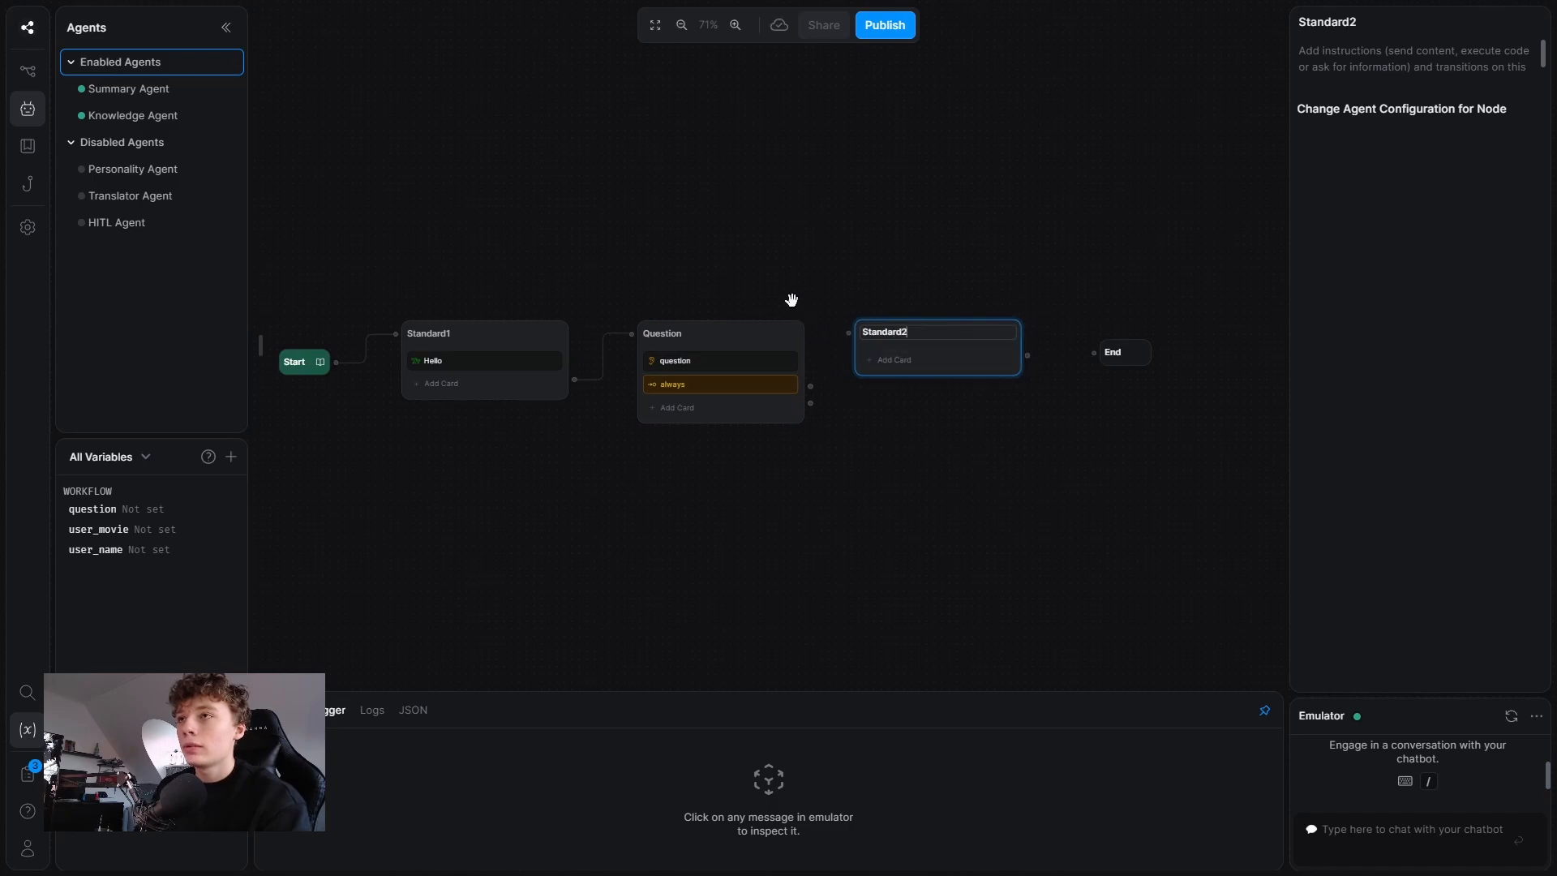
pyautogui.click(673, 360)
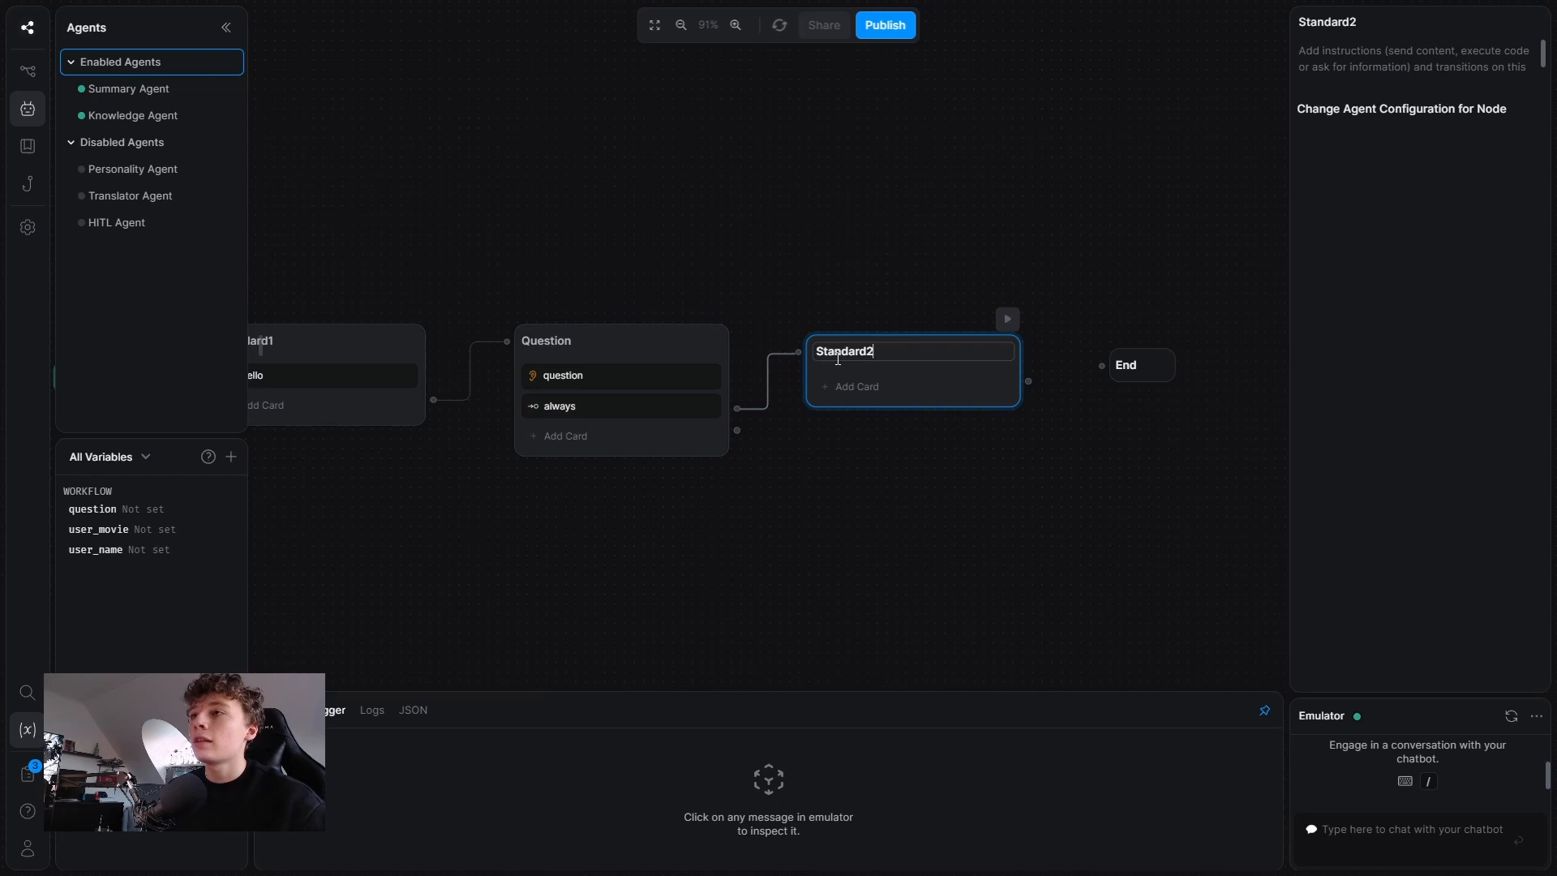
# - Rename the node StackAI and add an Execute Code card posting to stack-inference
pyautogui.write('StackAI')
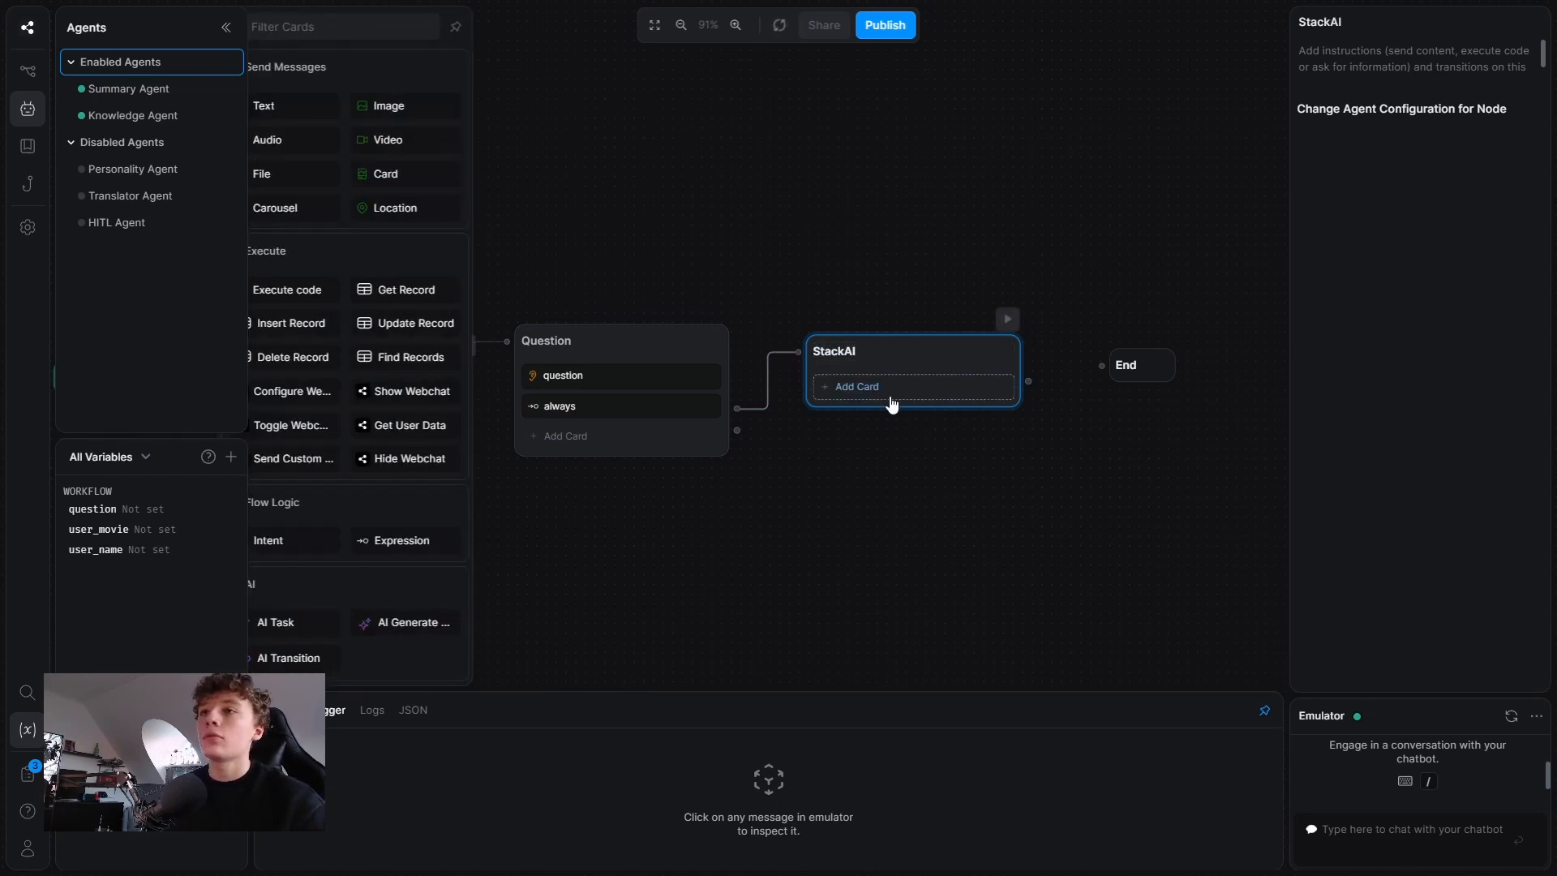
pyautogui.click(287, 289)
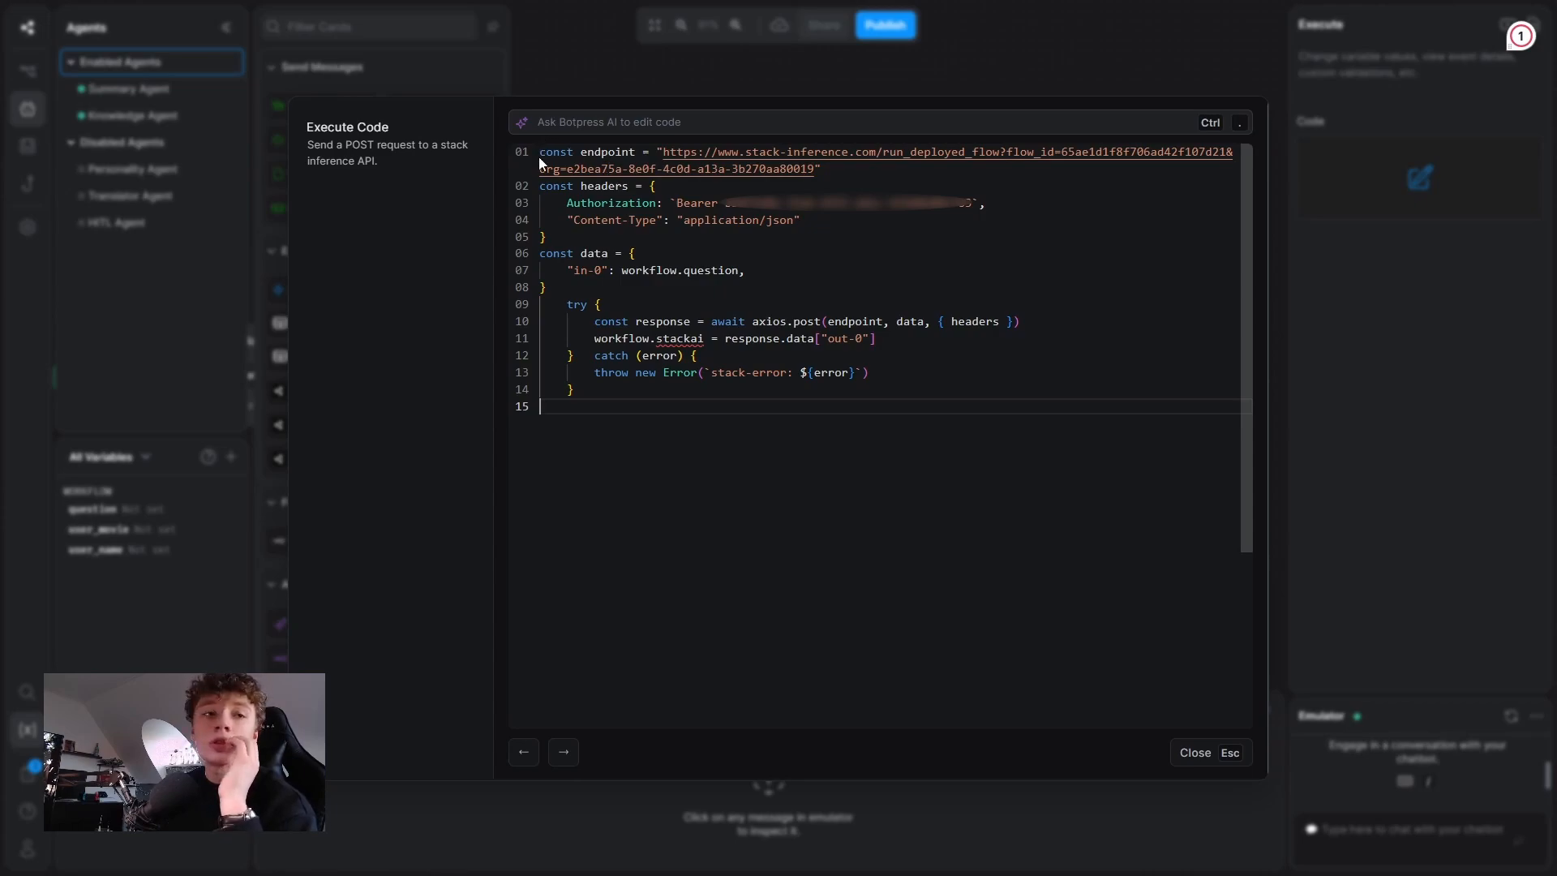
pyautogui.moveTo(1044, 385)
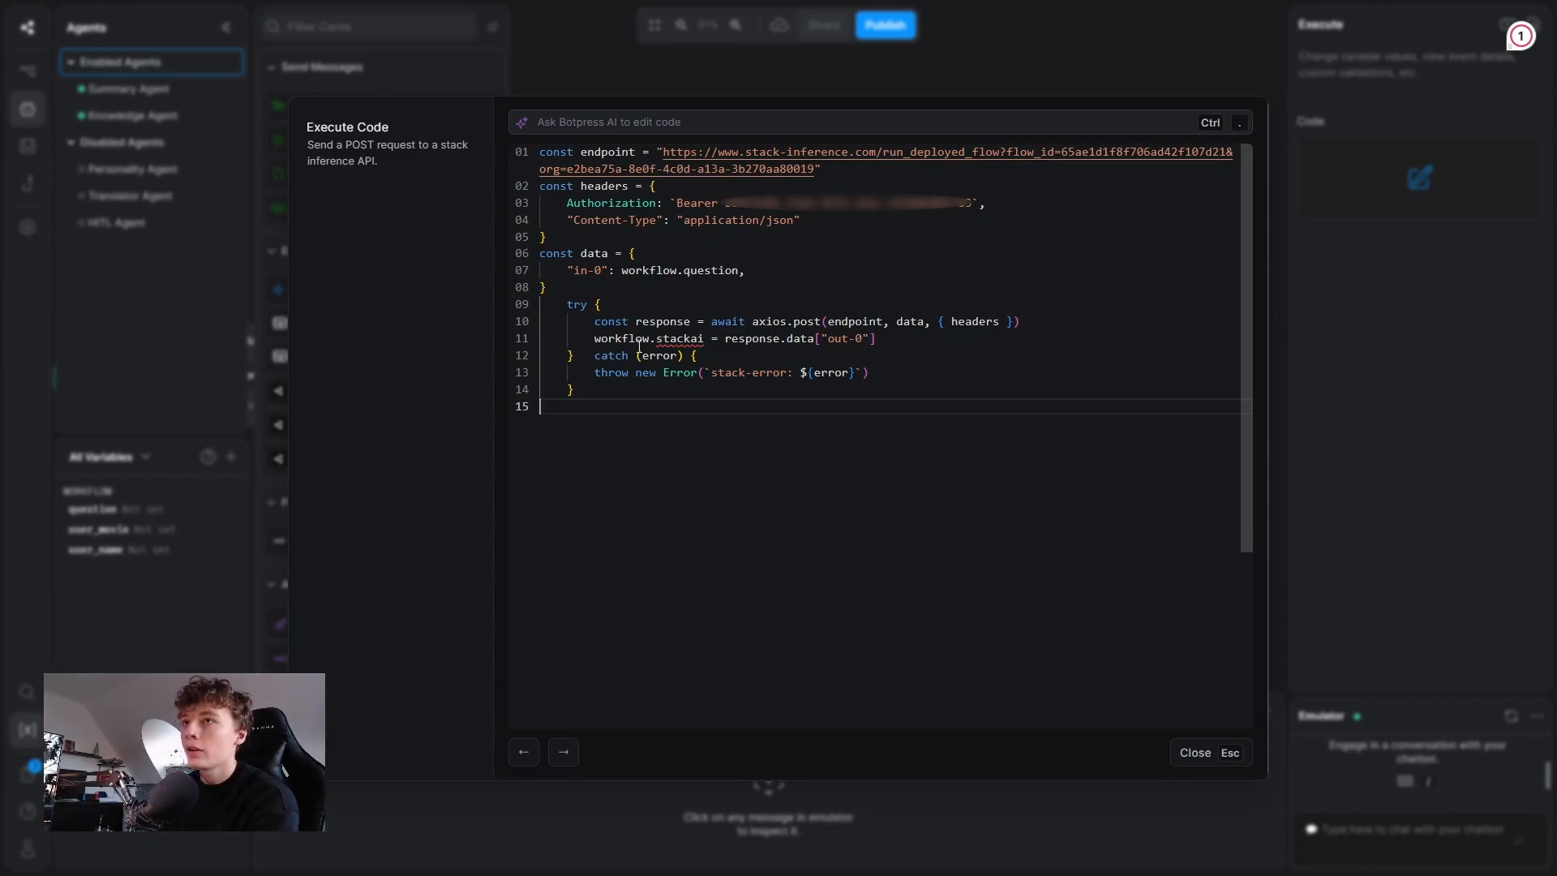
pyautogui.moveTo(622, 338)
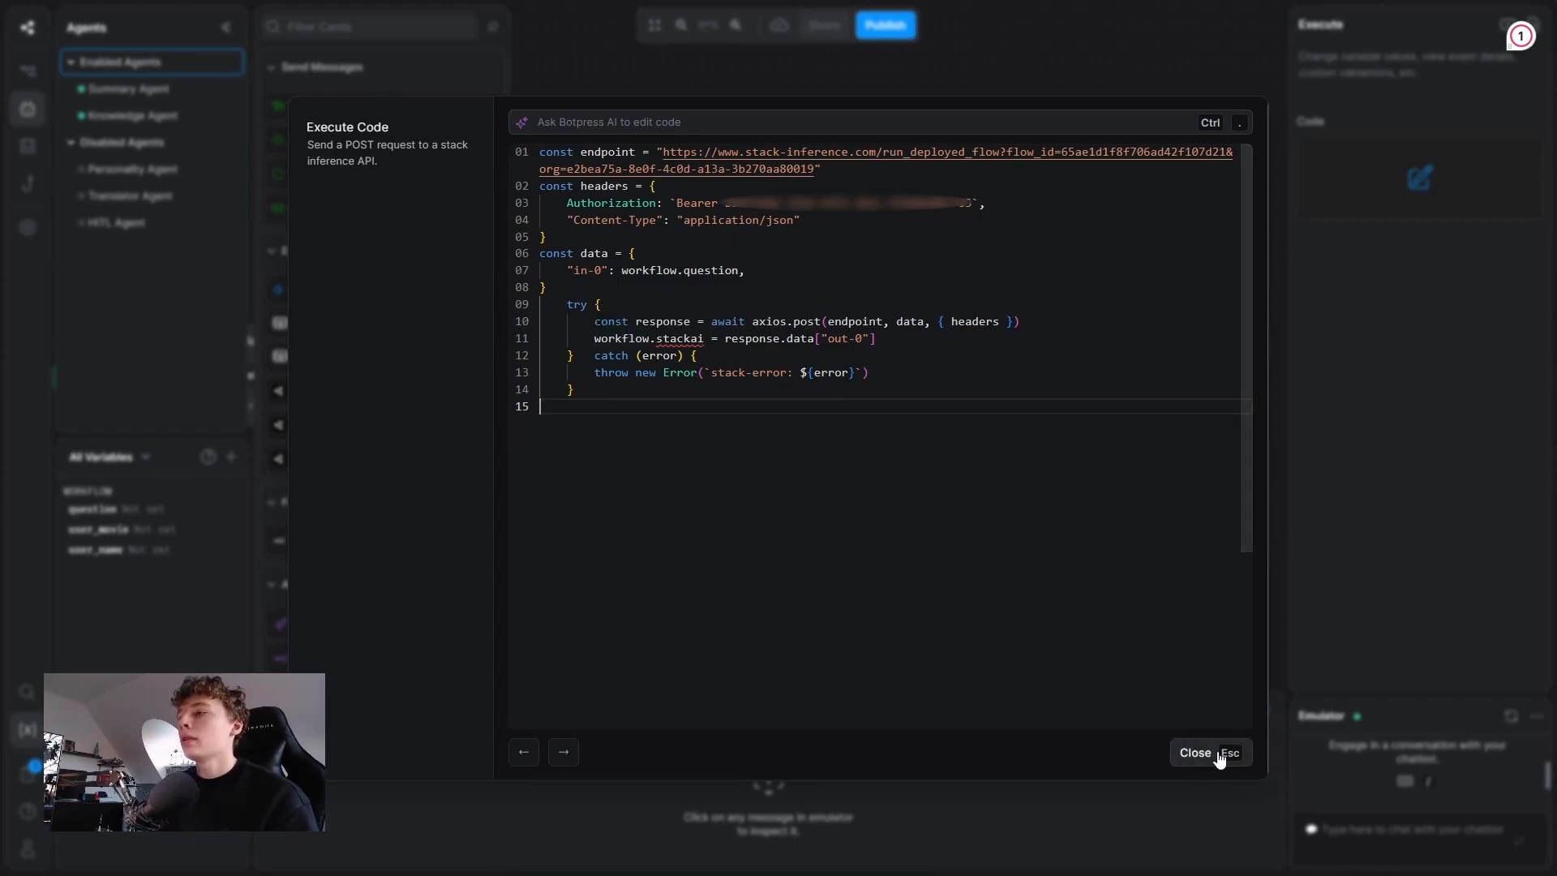
pyautogui.click(1195, 753)
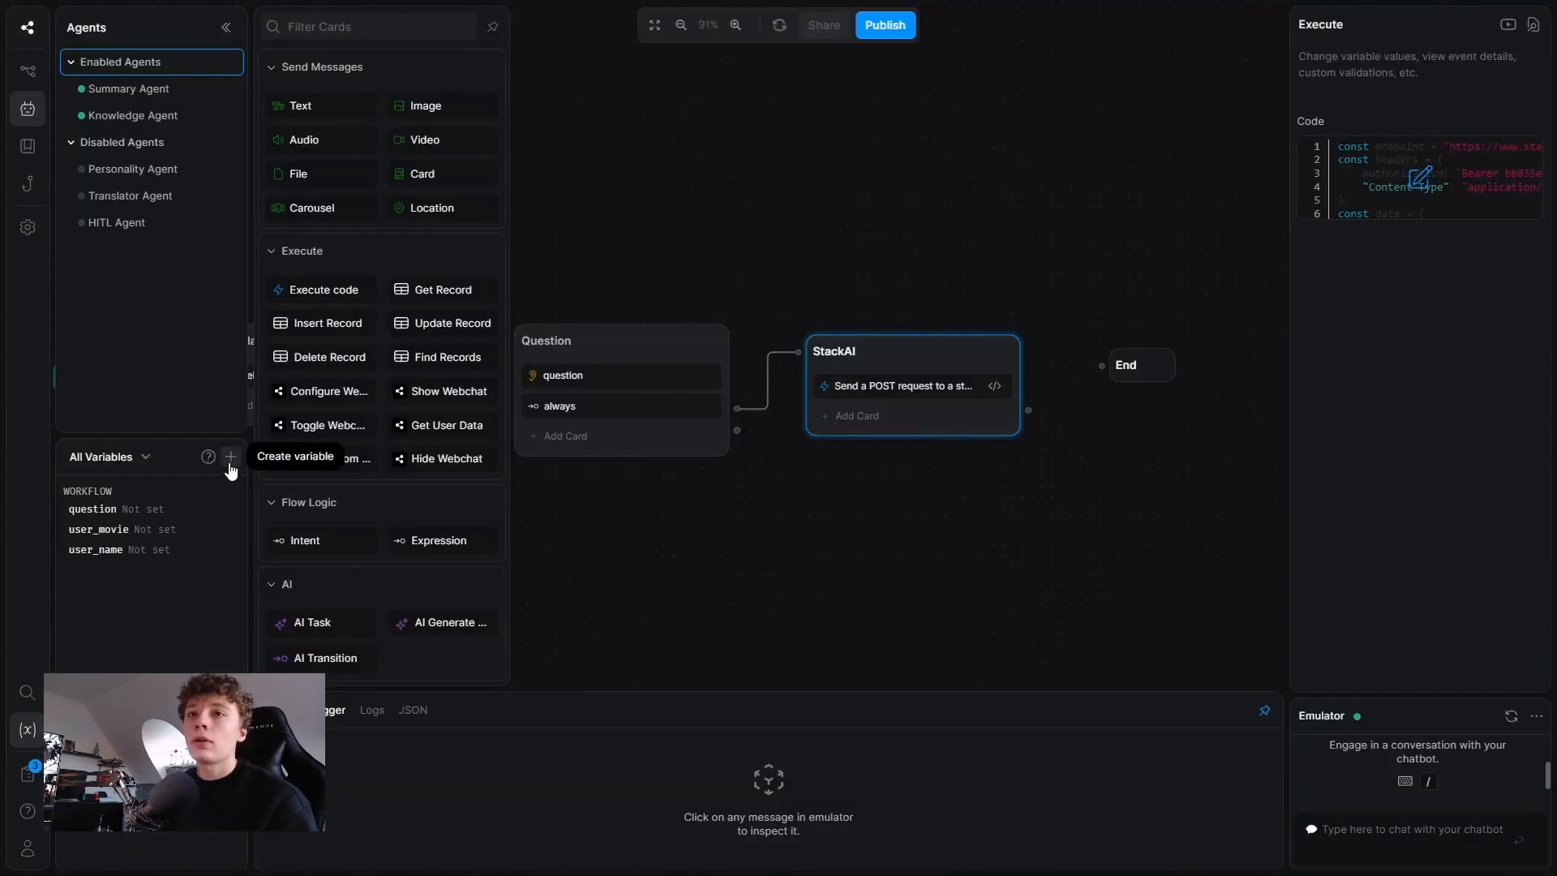
pyautogui.click(230, 456)
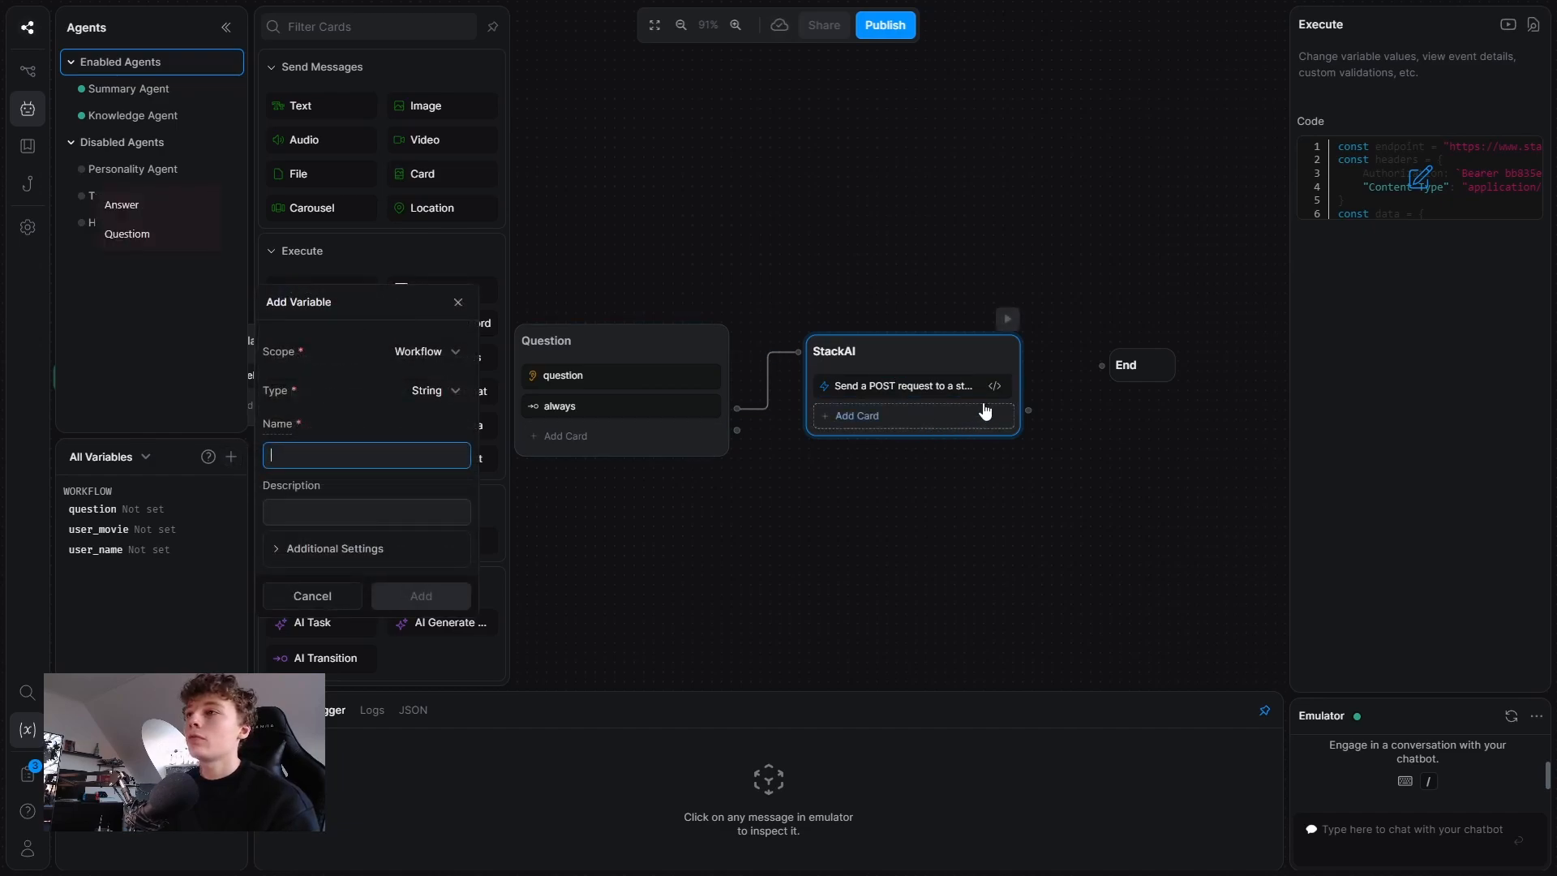
pyautogui.write('stackai')
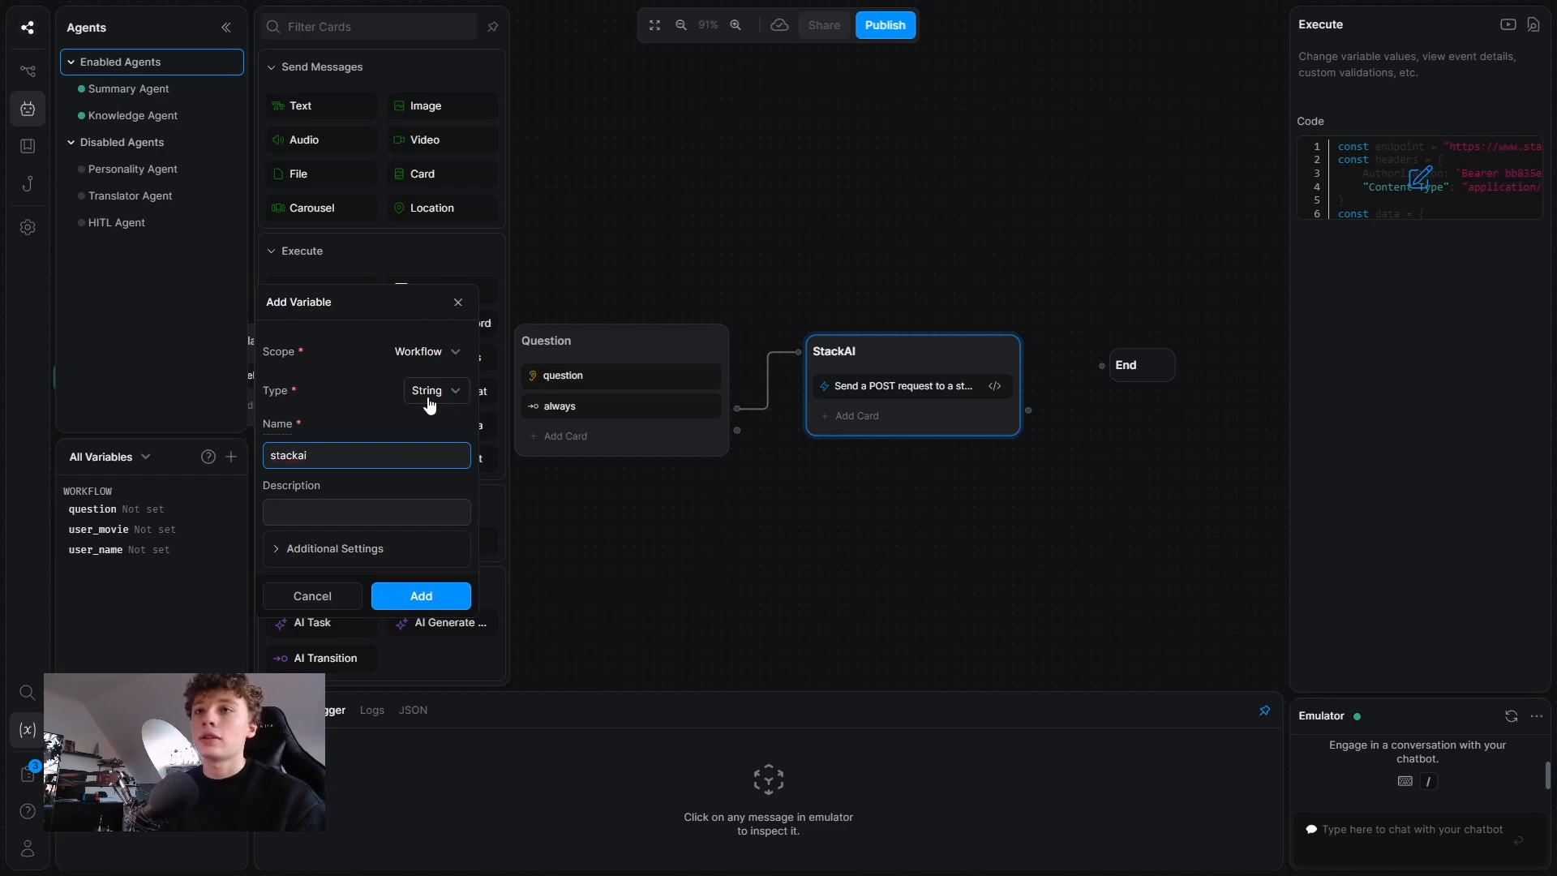
pyautogui.click(420, 596)
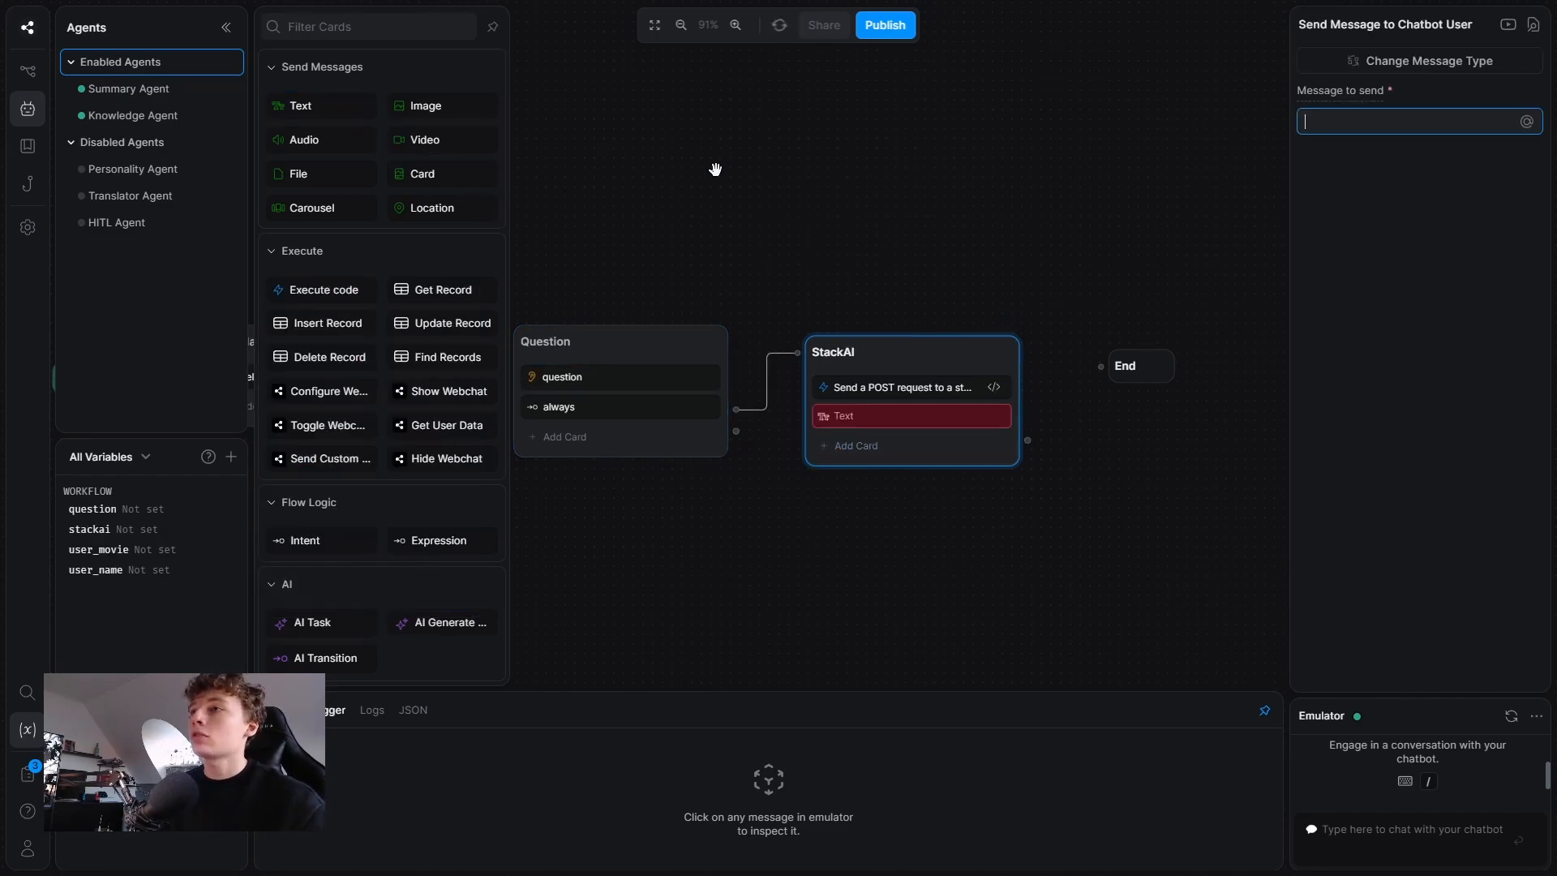
pyautogui.write('@workflow.stackai')
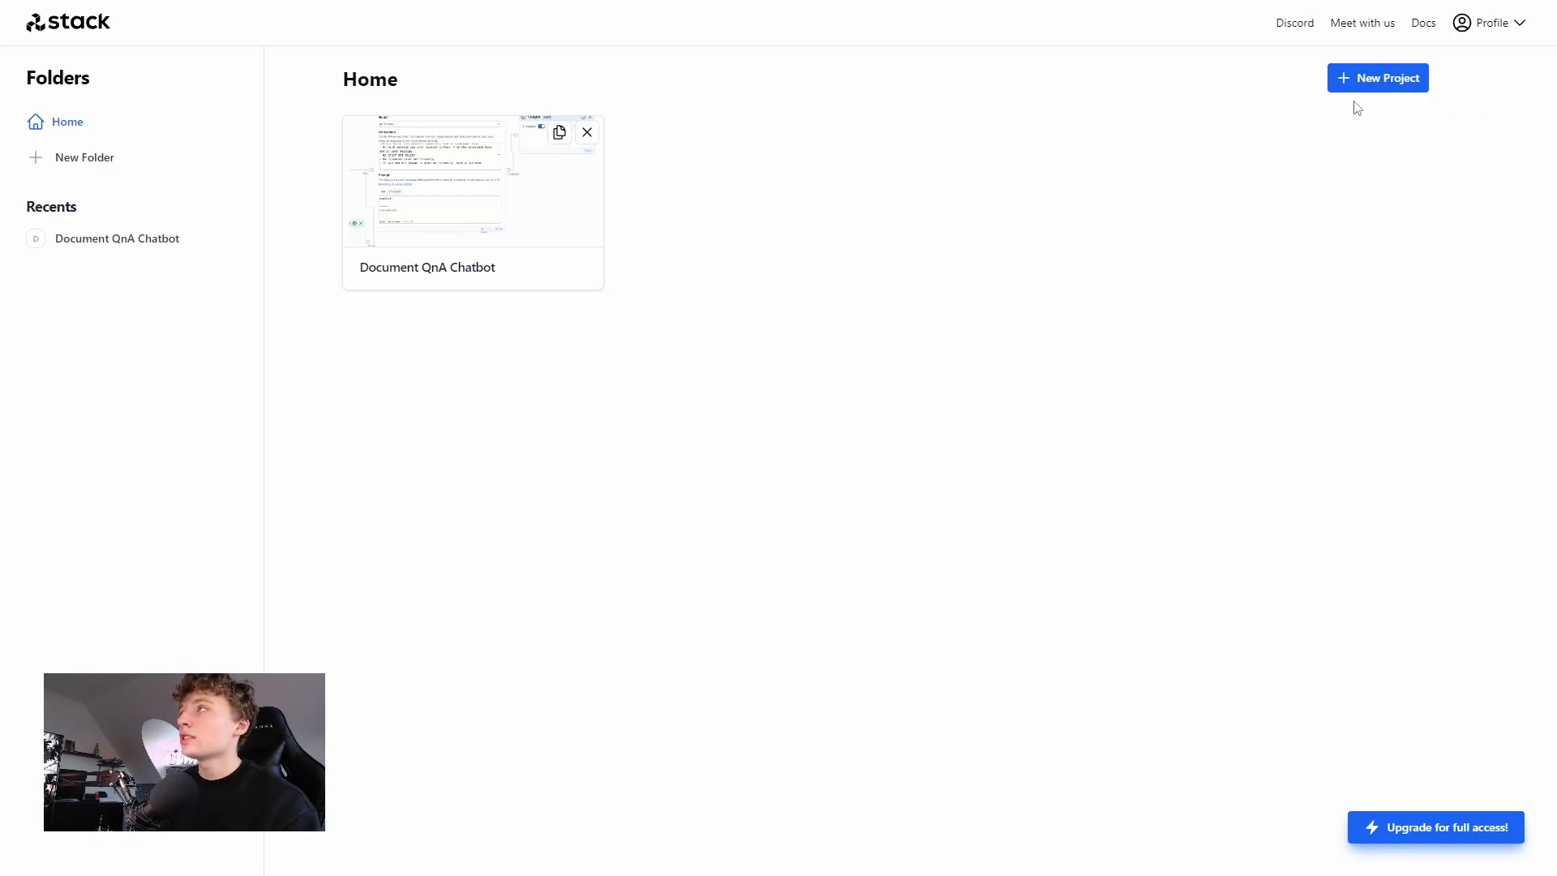
# - Start a new Stack AI project from the Document QnA Chatbot template, found by searching 'doc'
pyautogui.click(1377, 78)
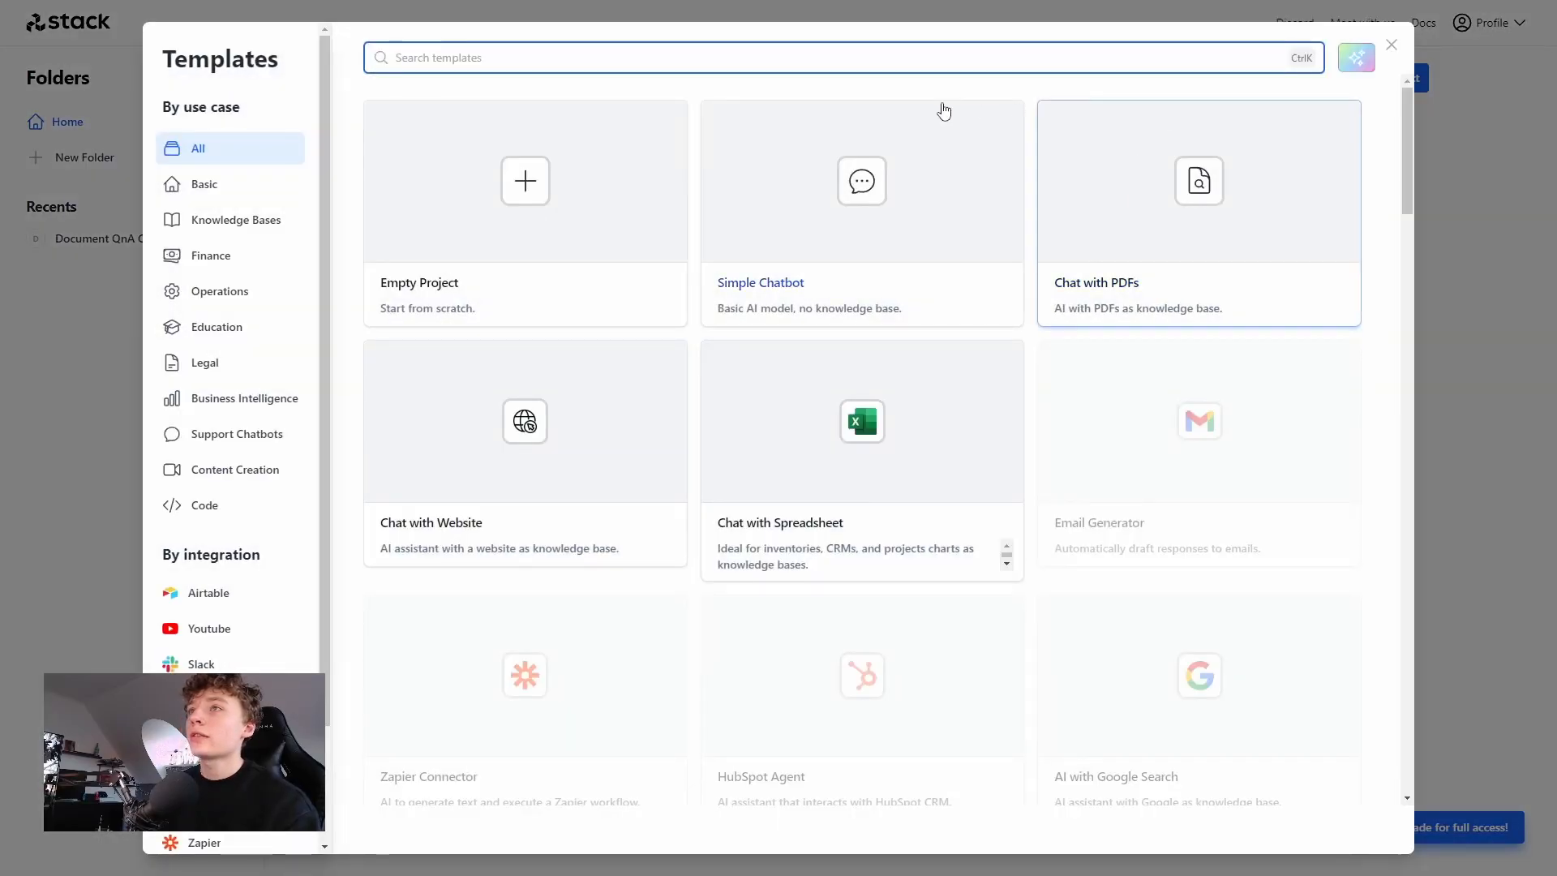
pyautogui.scroll(-3)
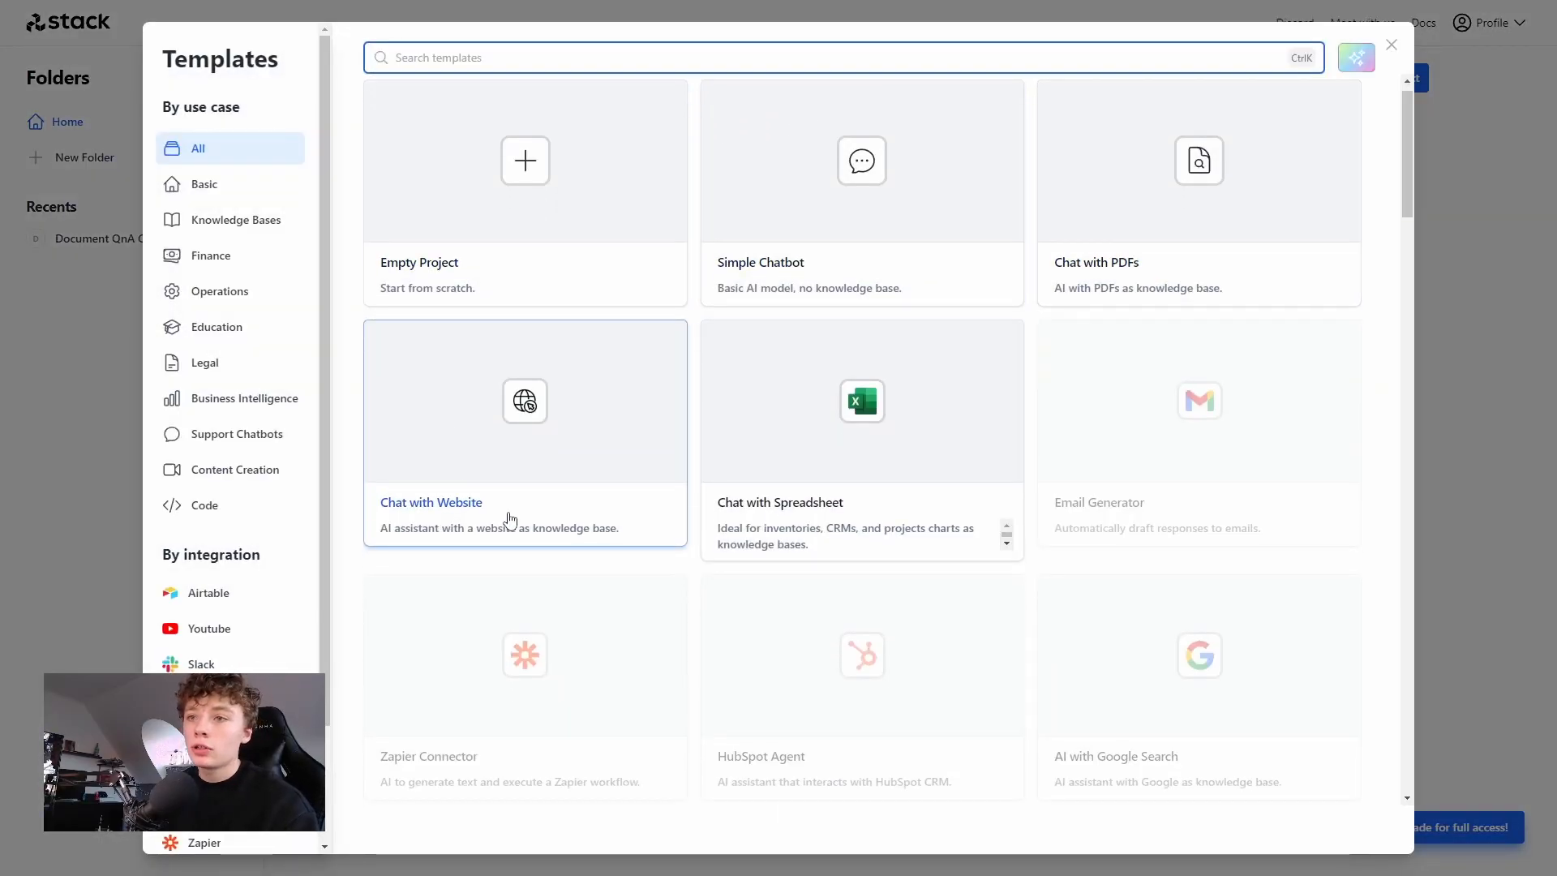
pyautogui.scroll(-3)
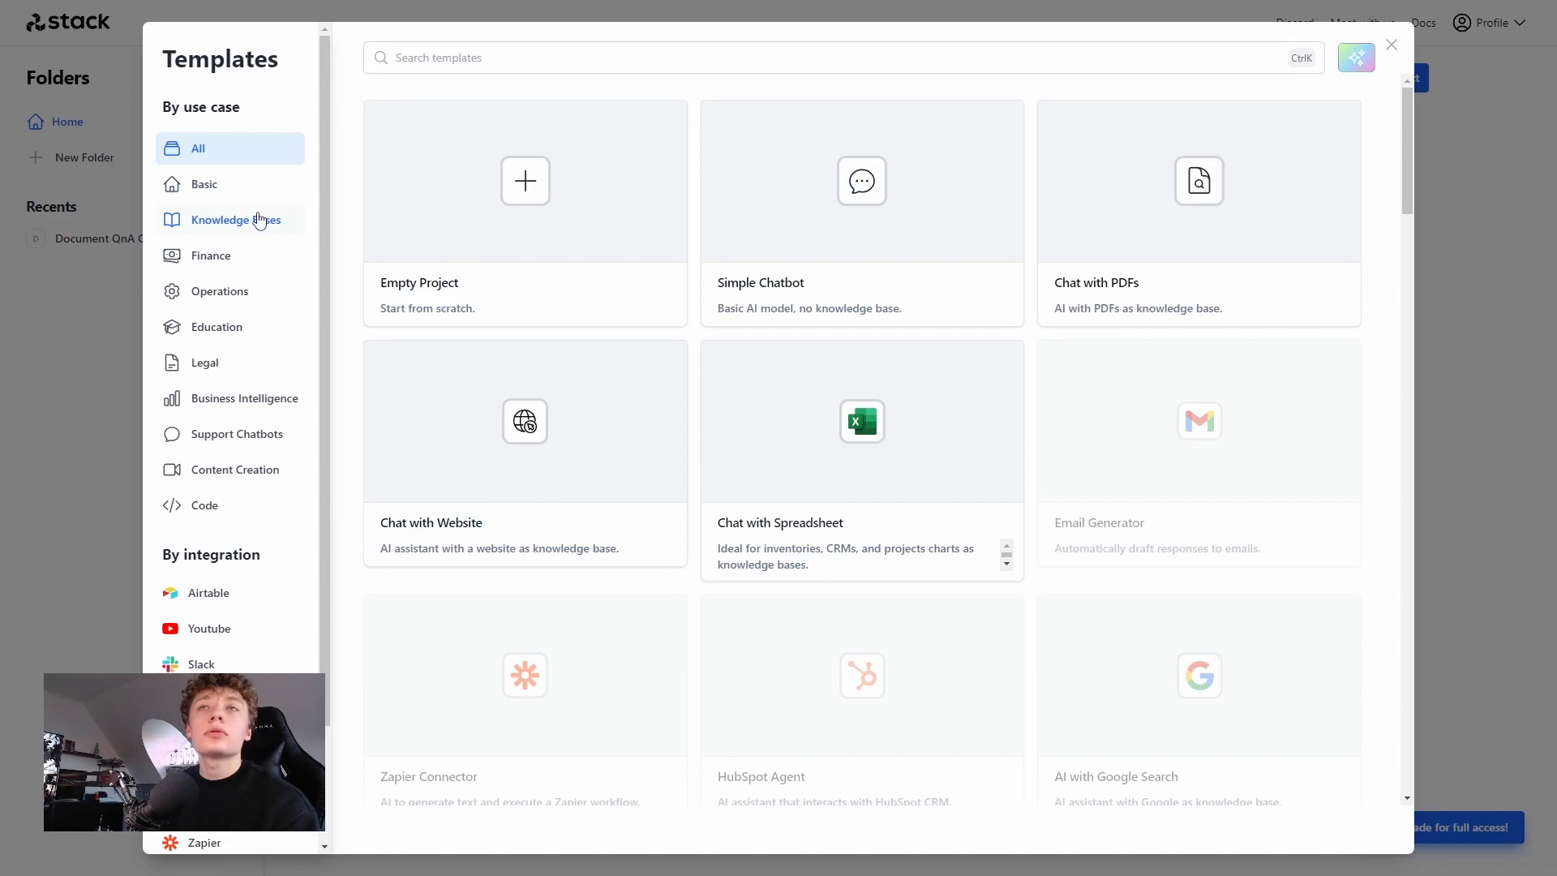
pyautogui.click(235, 220)
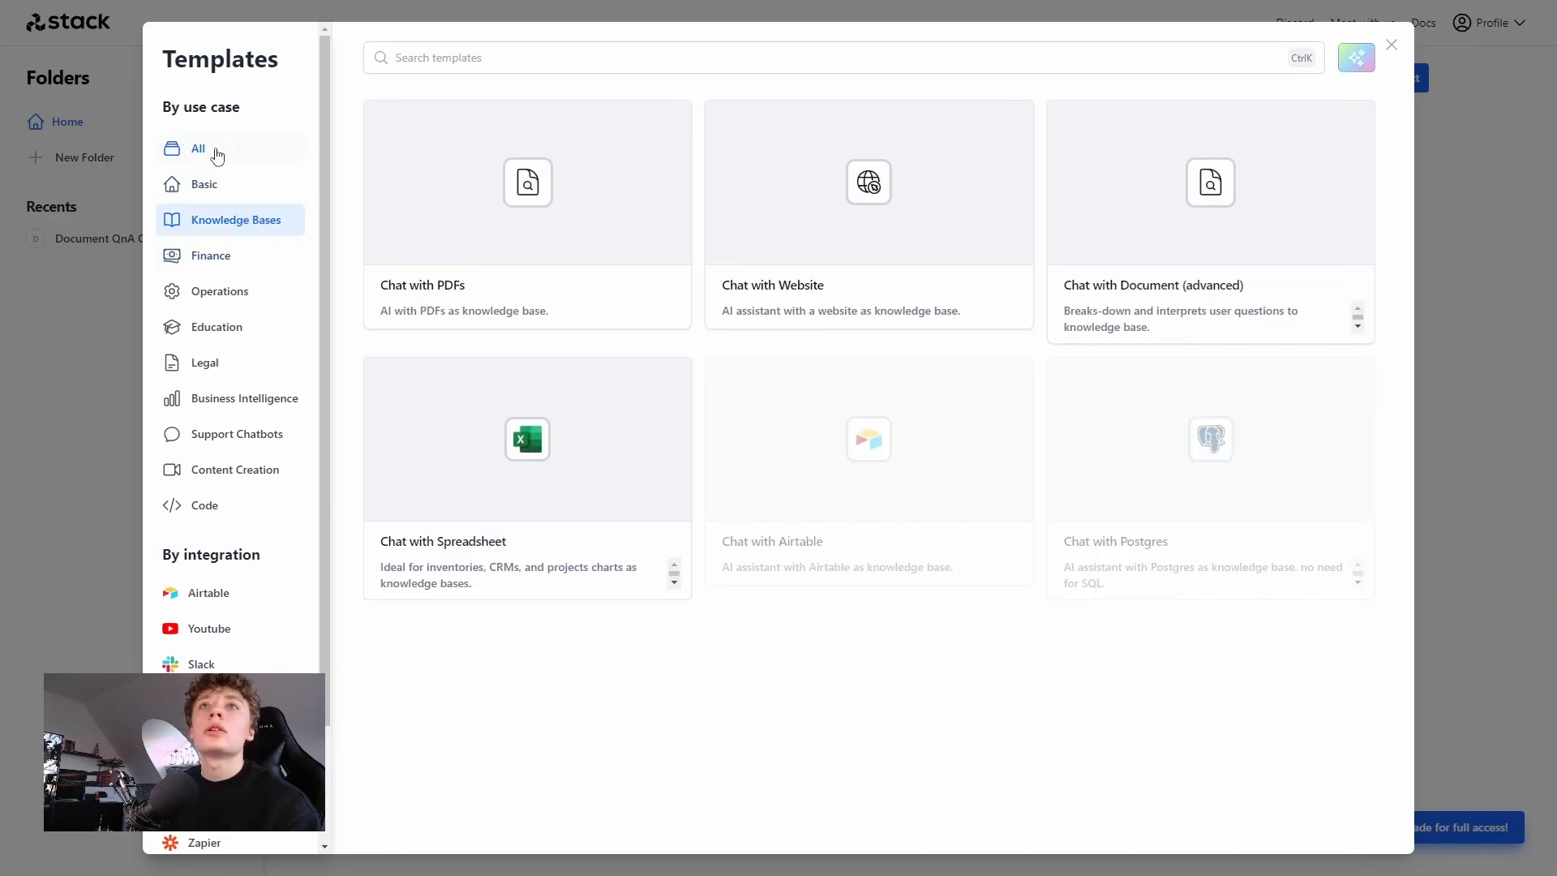
pyautogui.click(199, 147)
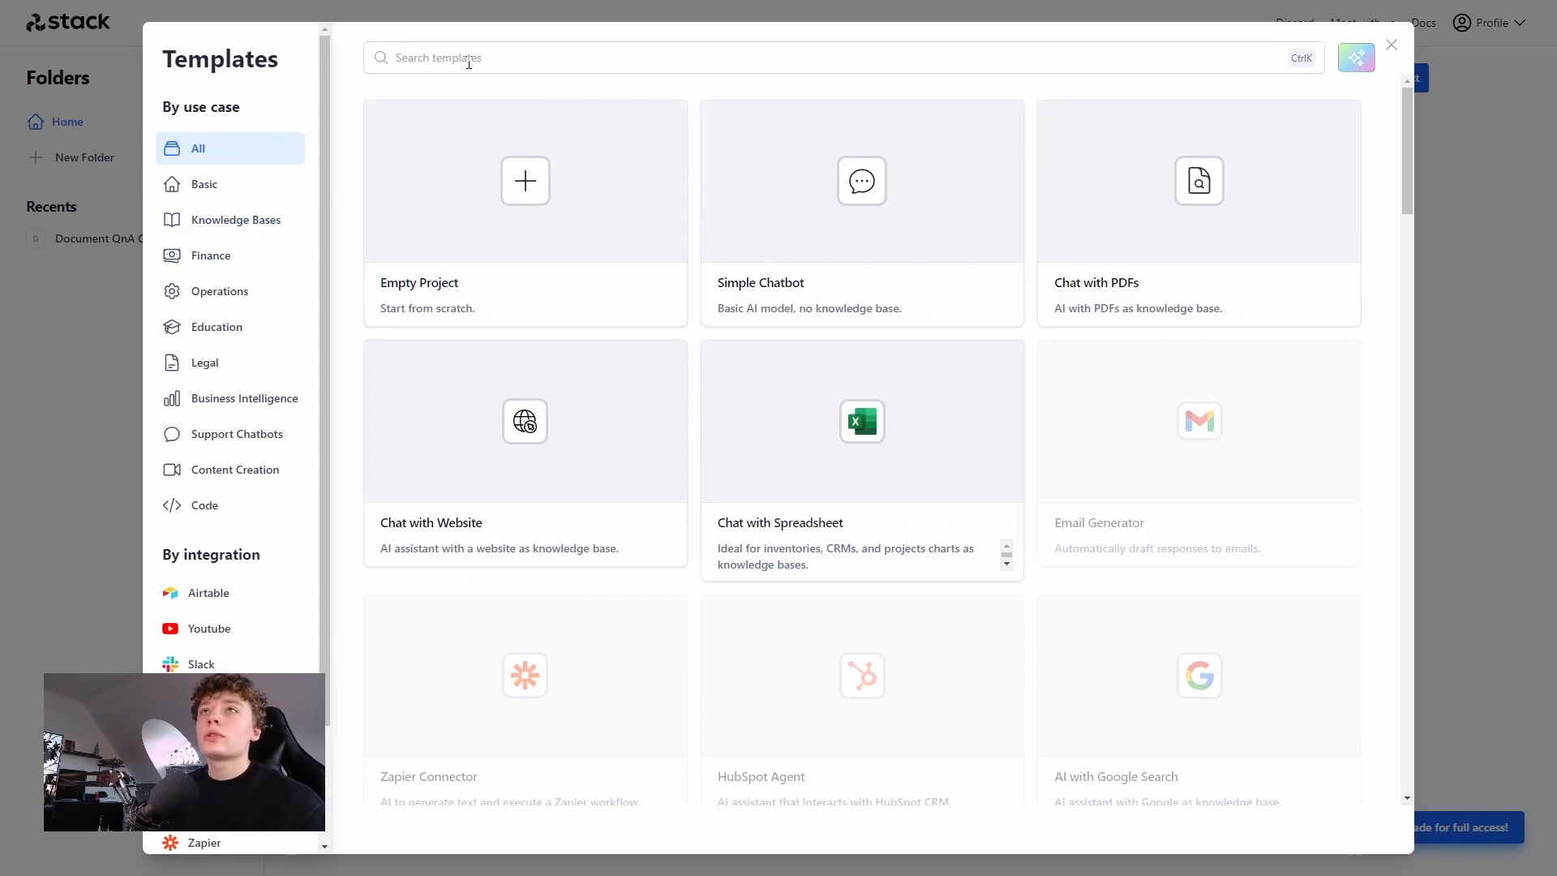
pyautogui.write('c')
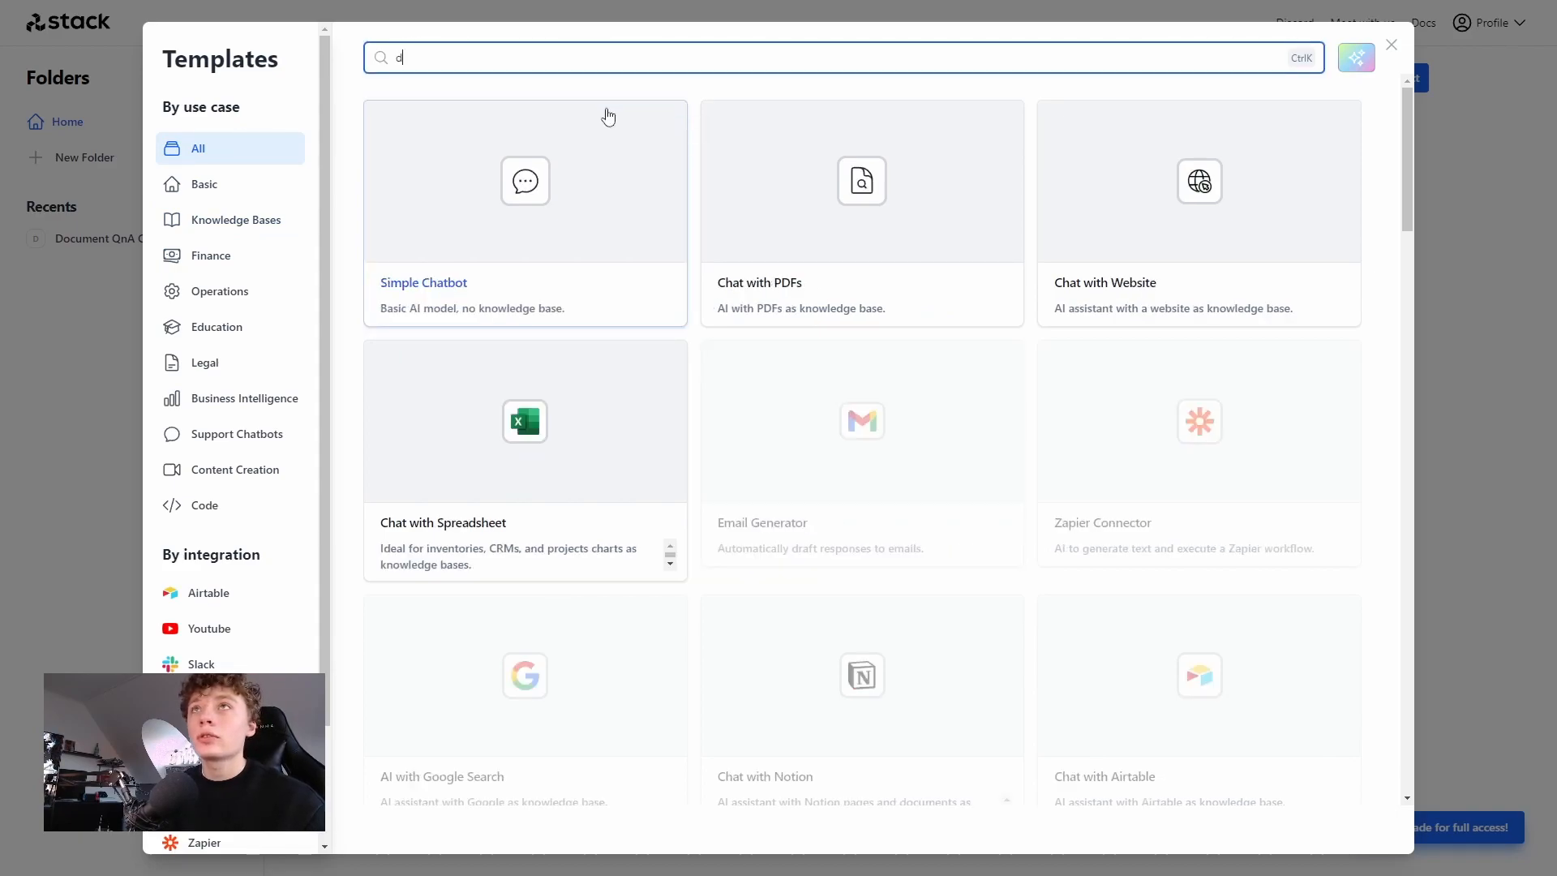
pyautogui.write('oc')
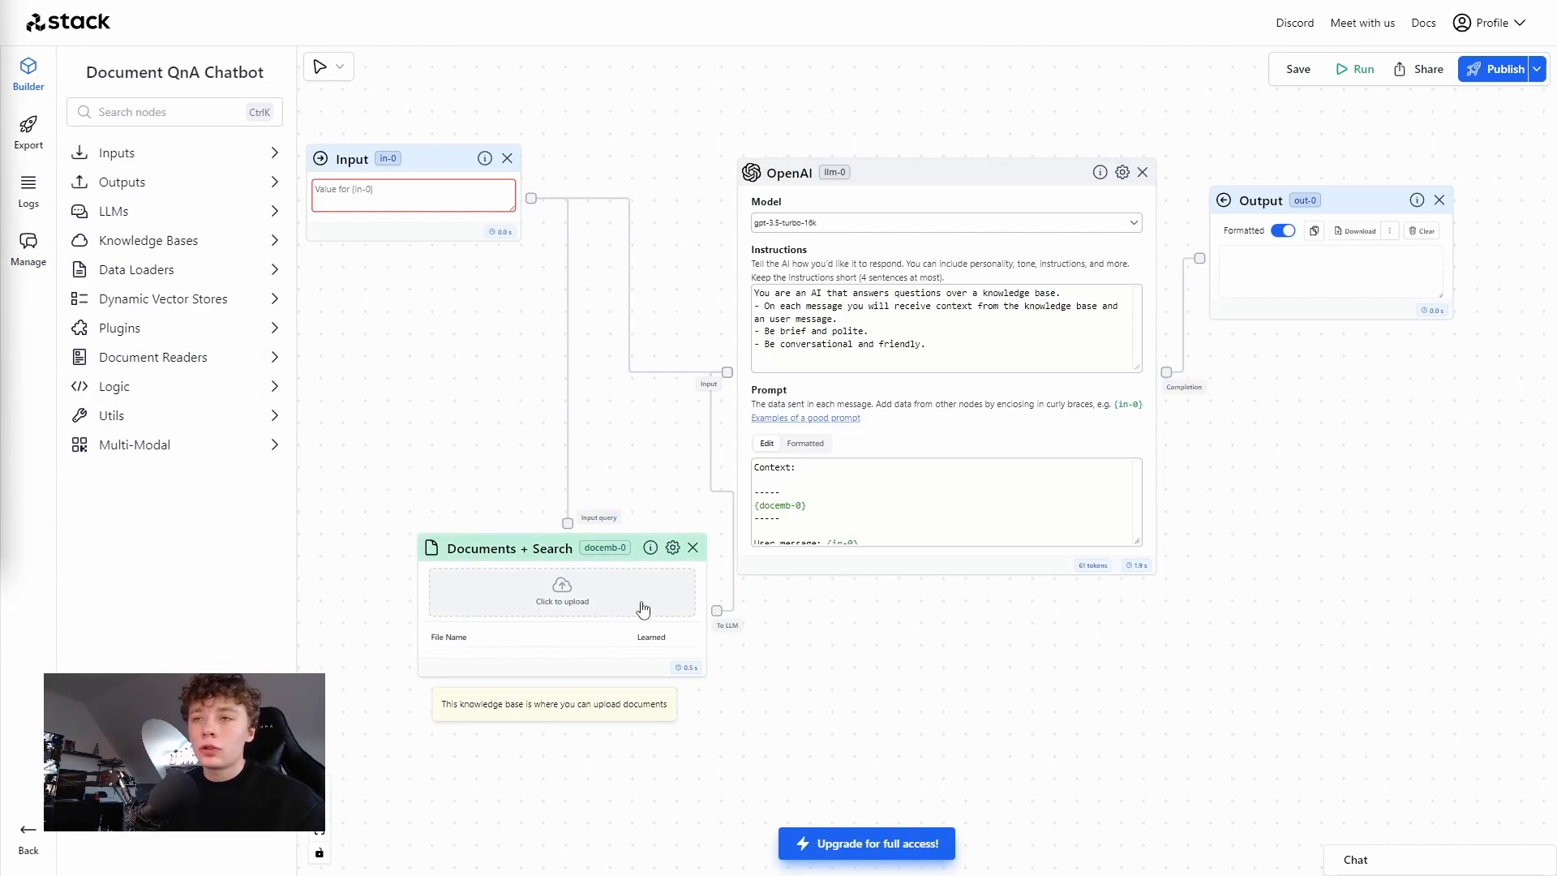
# - Upload Fake ecom 1.pdf to the Documents + Search node and publish the flow
pyautogui.click(561, 591)
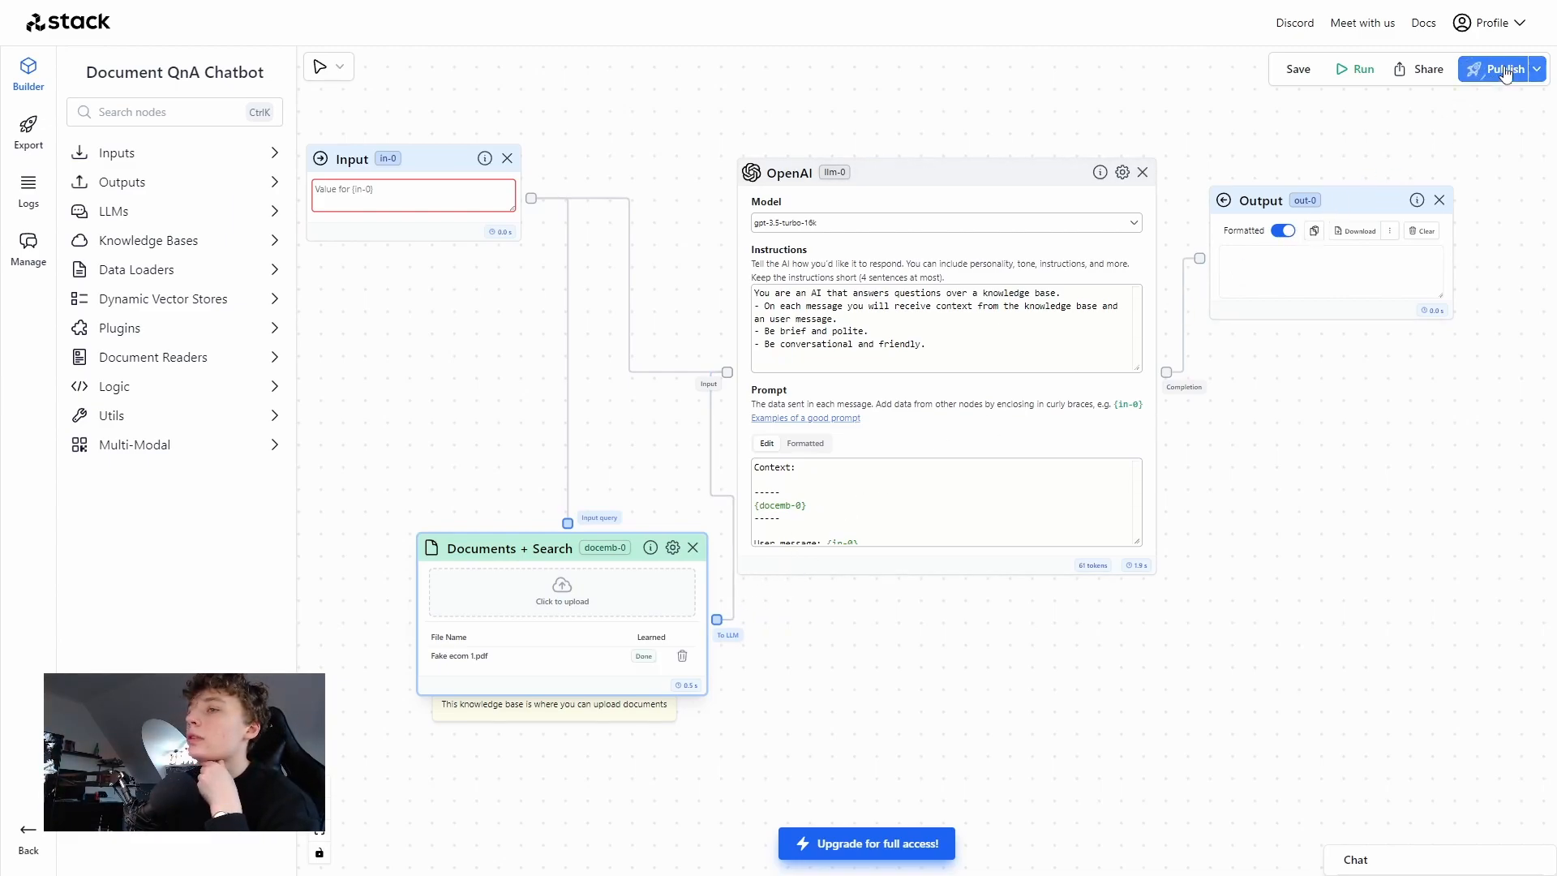
pyautogui.click(1504, 68)
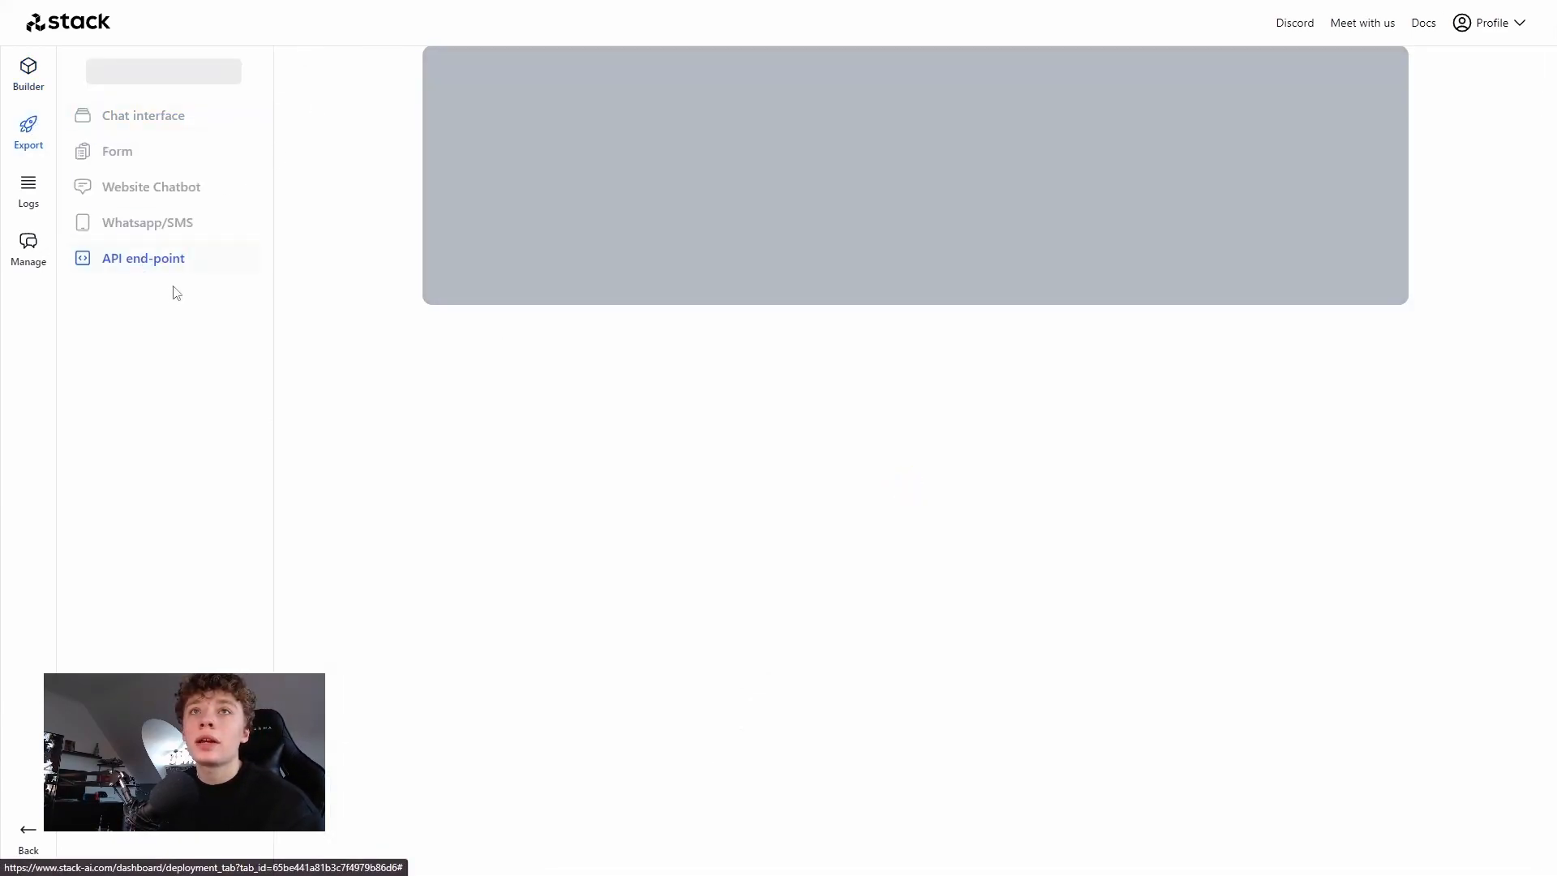
# - Copy the API end-point URL and token into the Botpress StackAI code
pyautogui.click(143, 257)
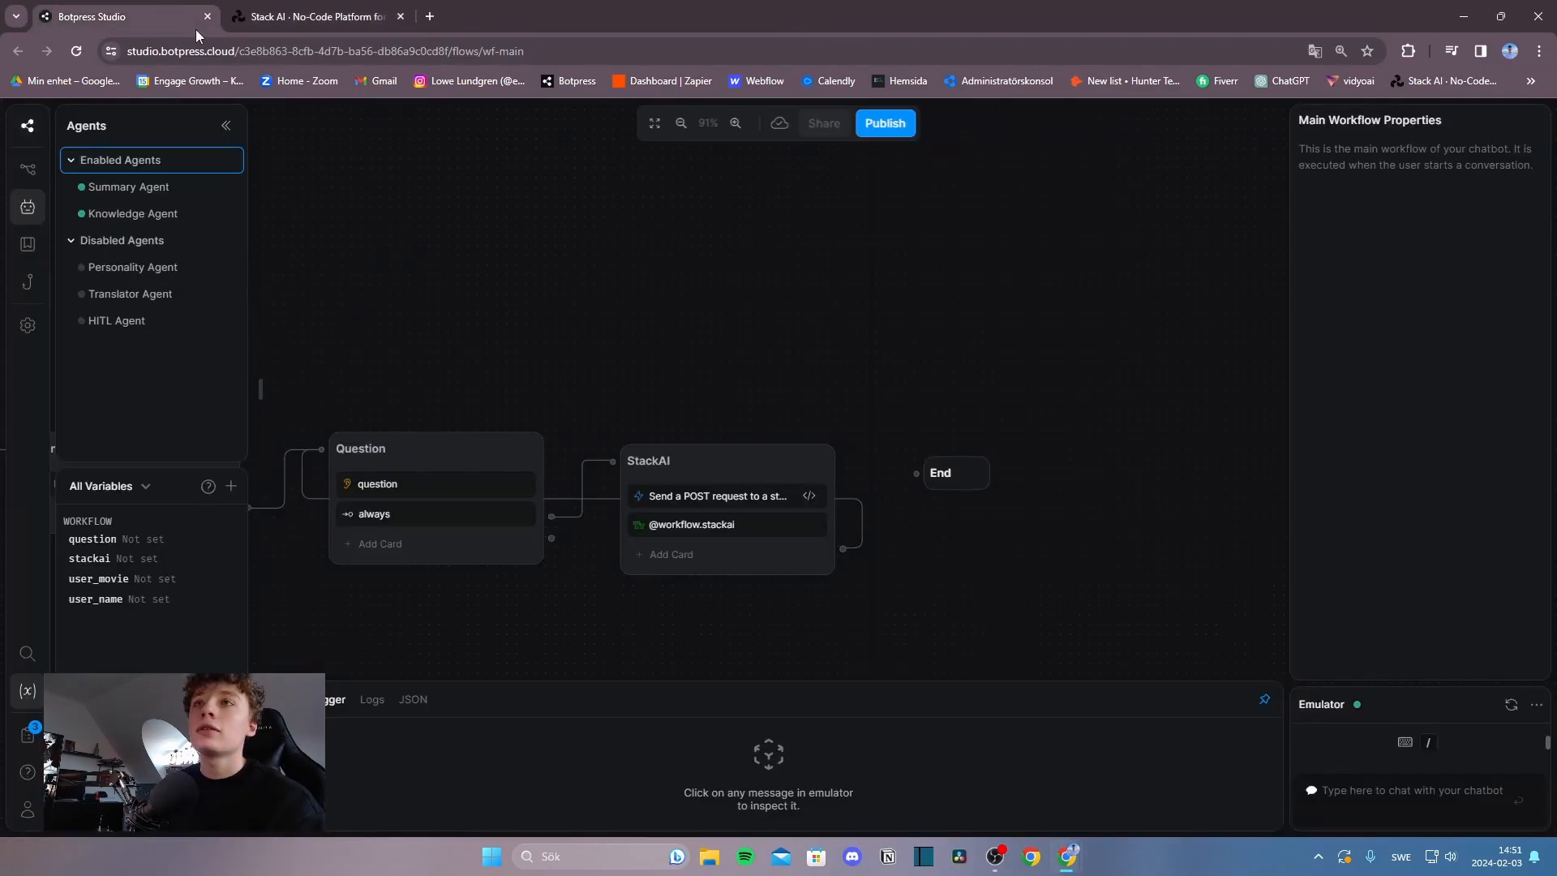
pyautogui.click(715, 495)
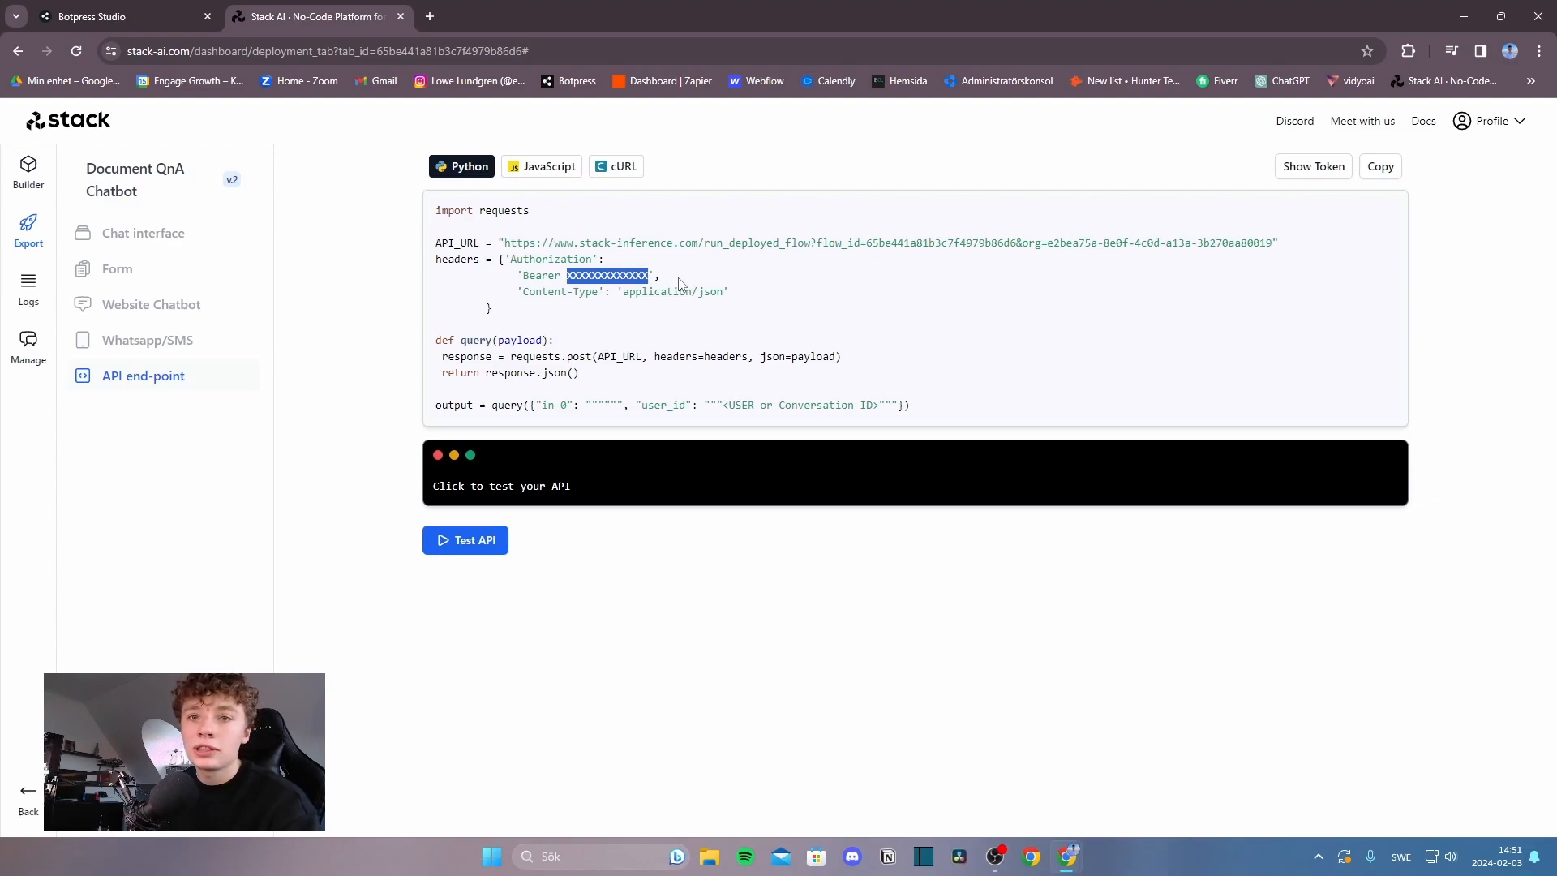
pyautogui.click(681, 275)
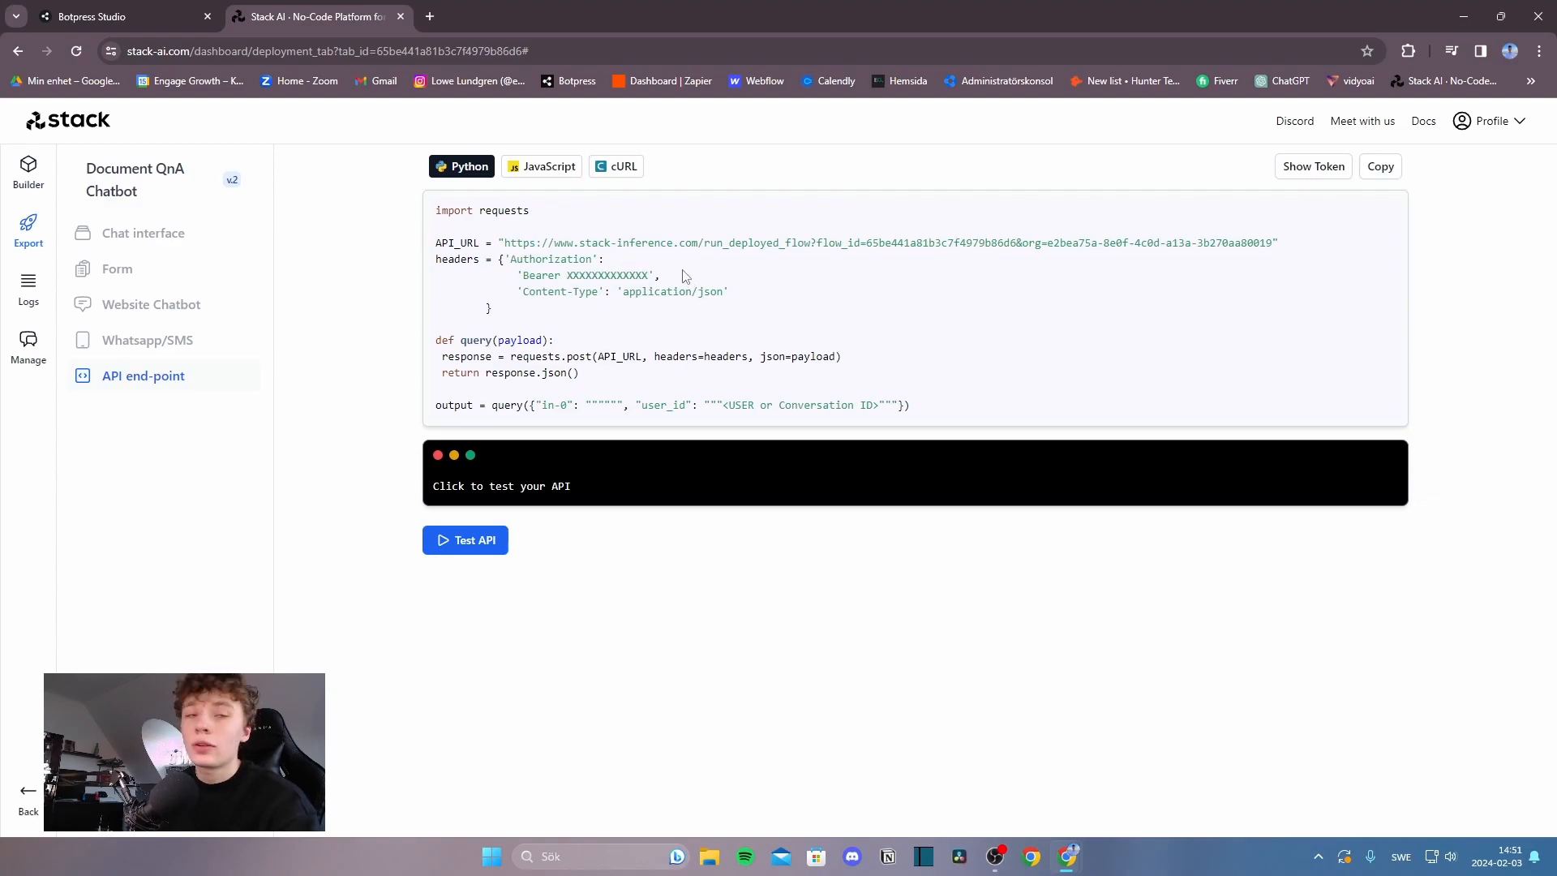
pyautogui.moveTo(1313, 166)
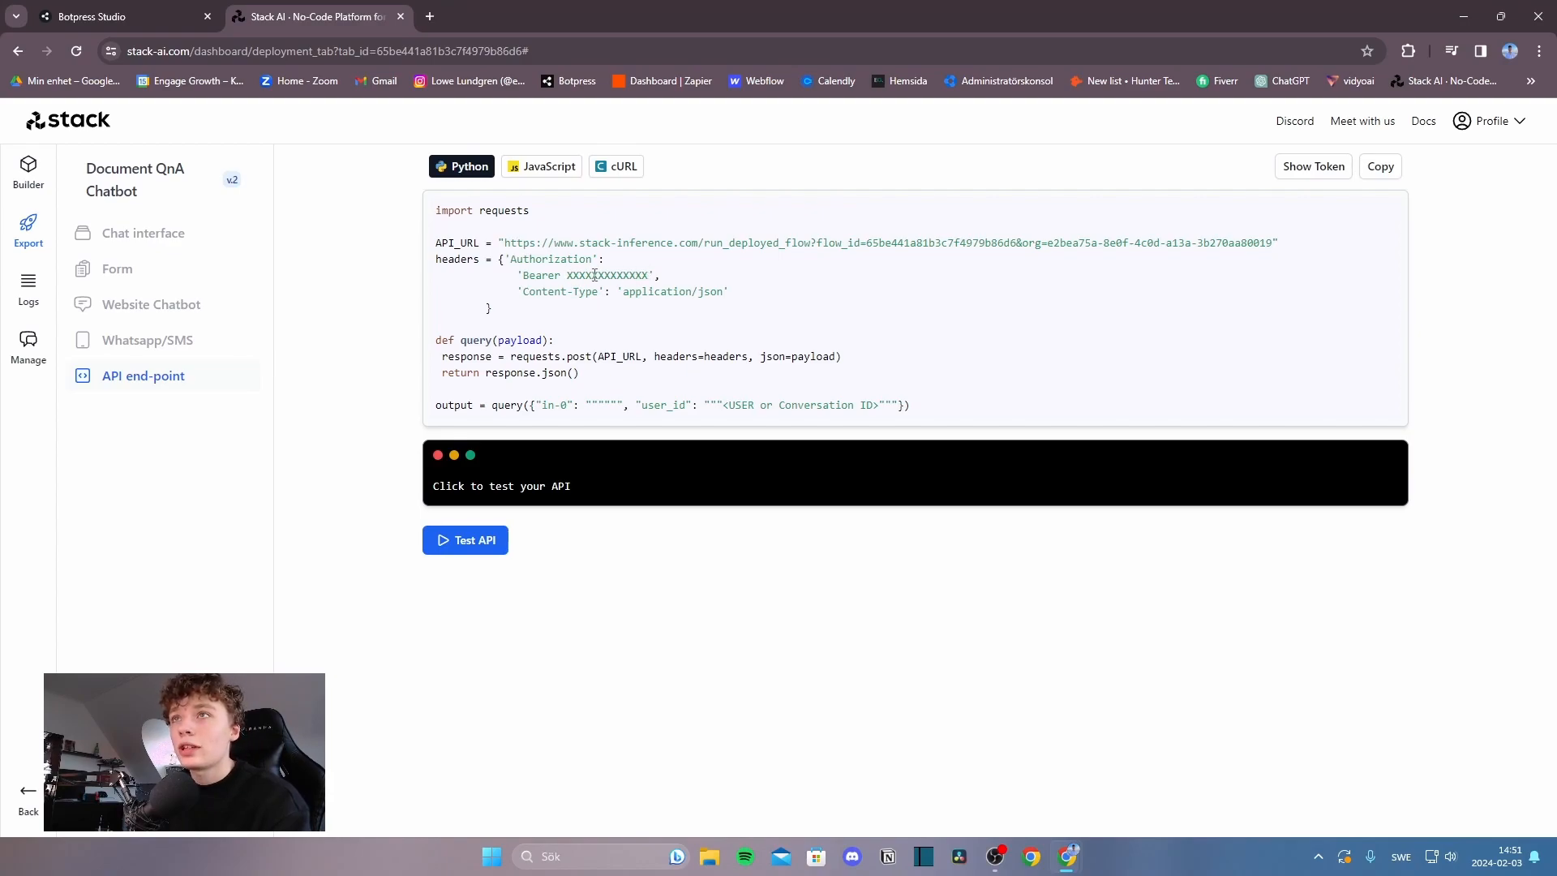
pyautogui.click(119, 16)
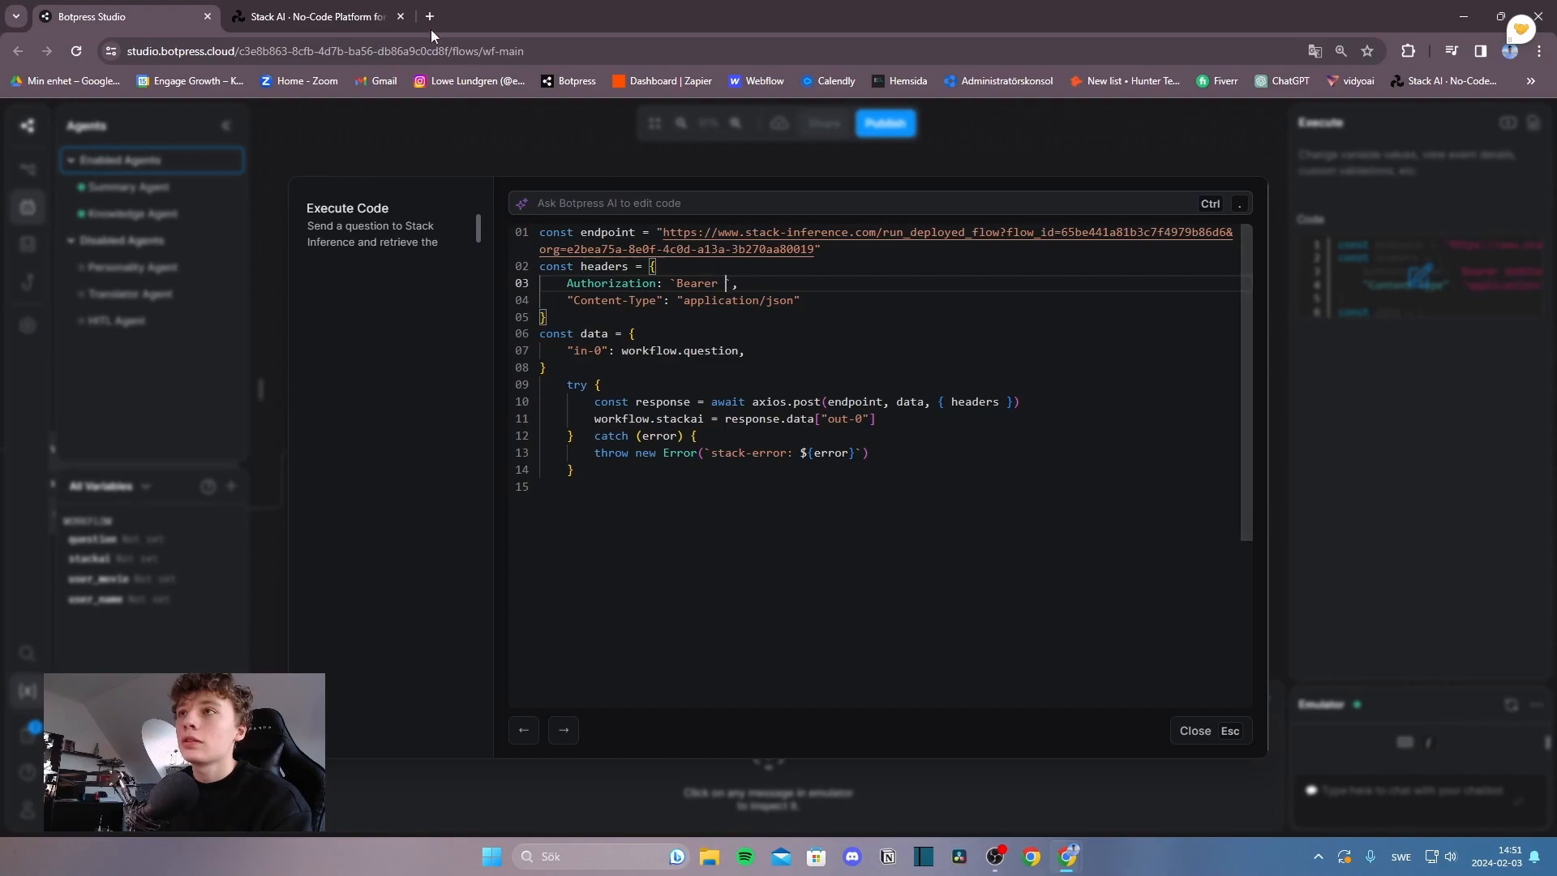
pyautogui.click(1195, 730)
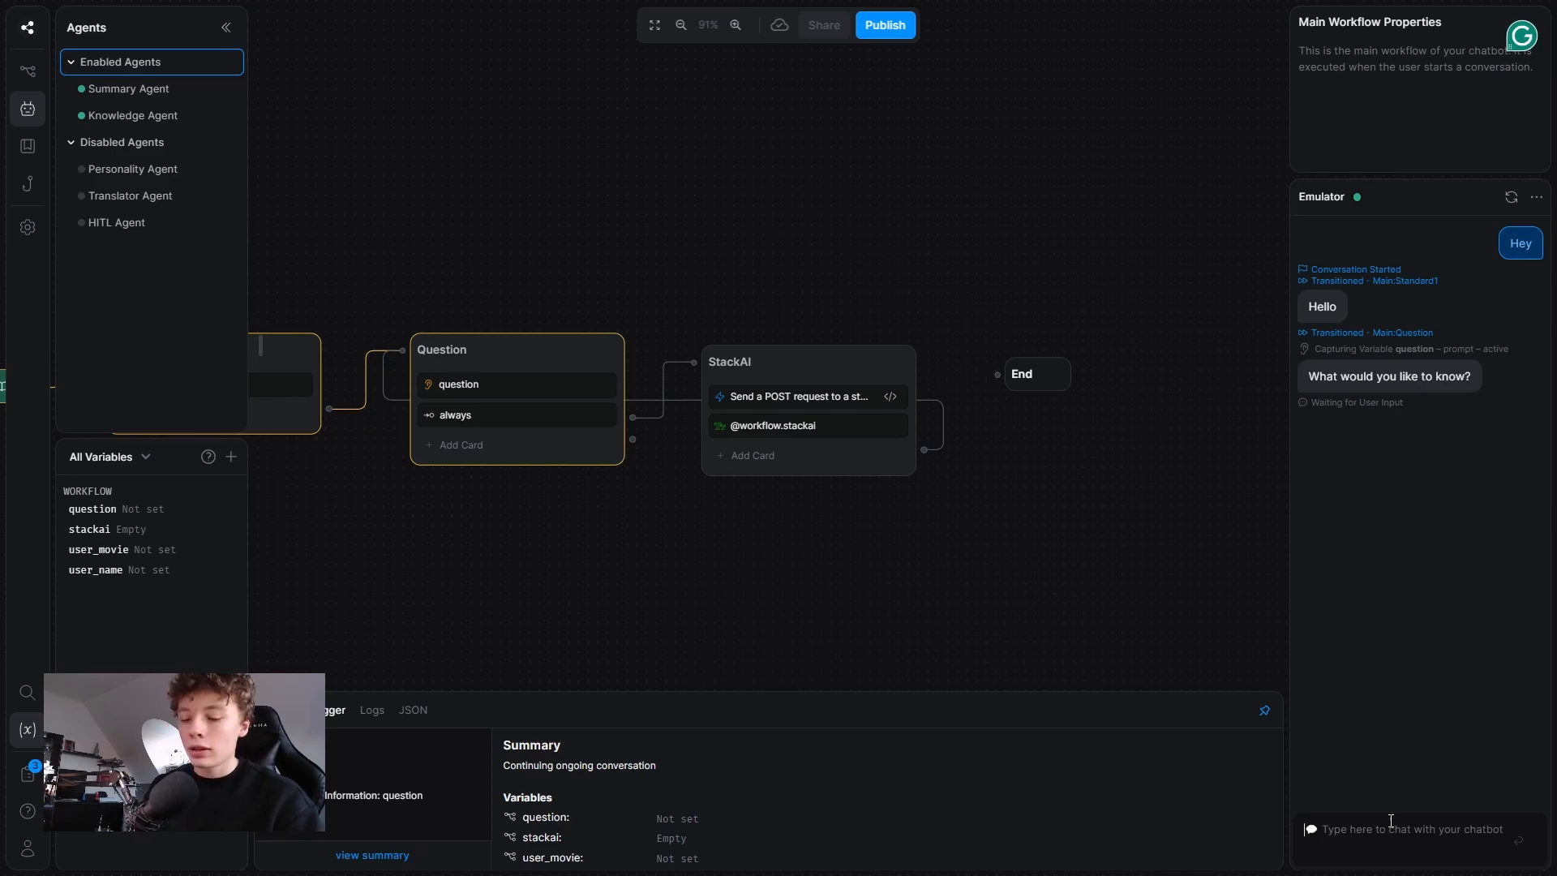
# - Ask the emulator bot 'What products do you offer?'
pyautogui.write('What product')
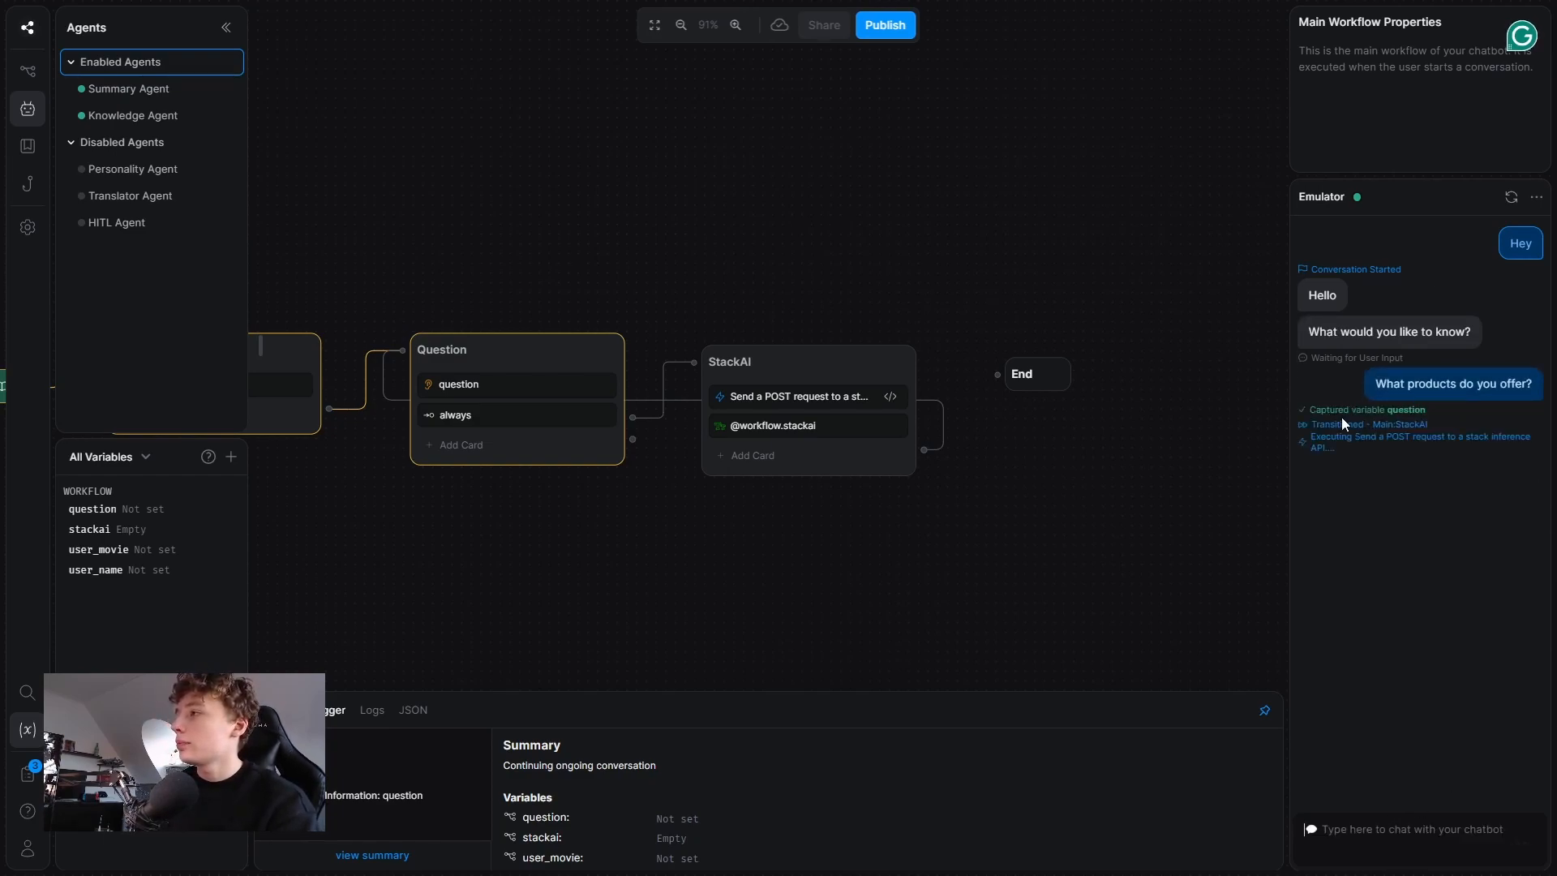
pyautogui.moveTo(1320, 474)
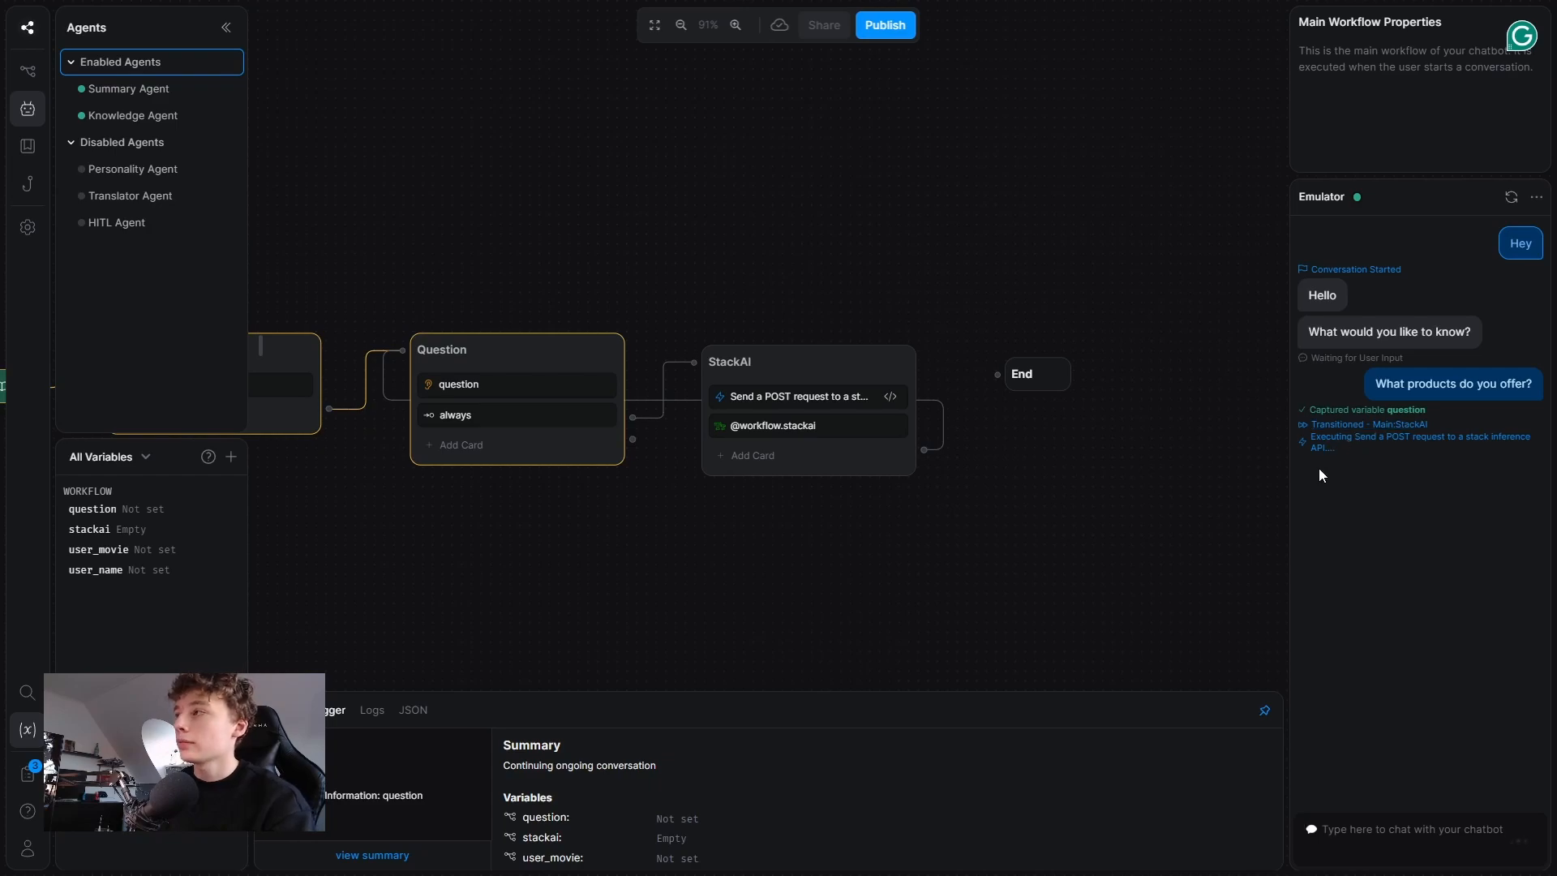